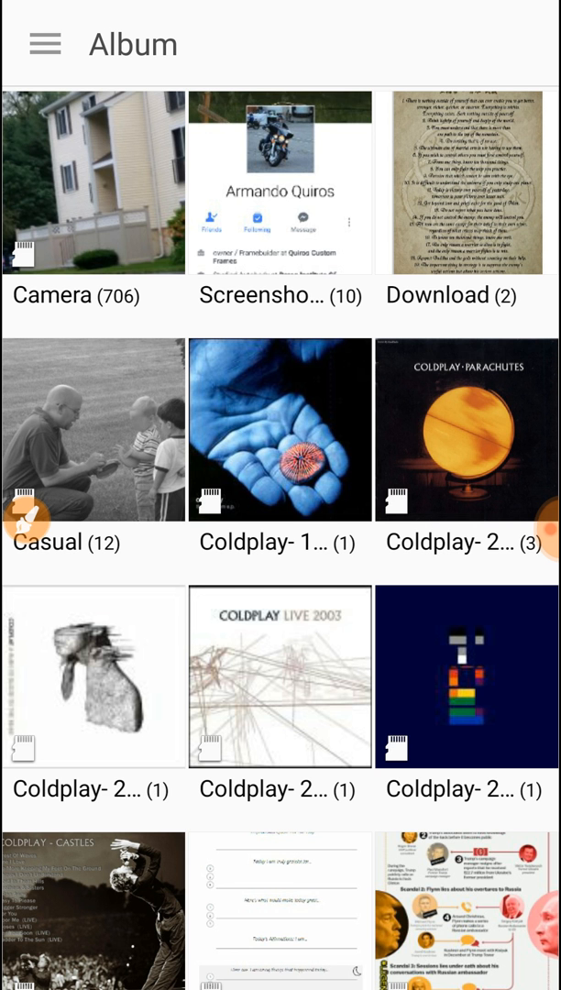
Step: Open the apartment building photo from the Camera album for editing
{"action": "left_click", "coordinate": [91, 191]}
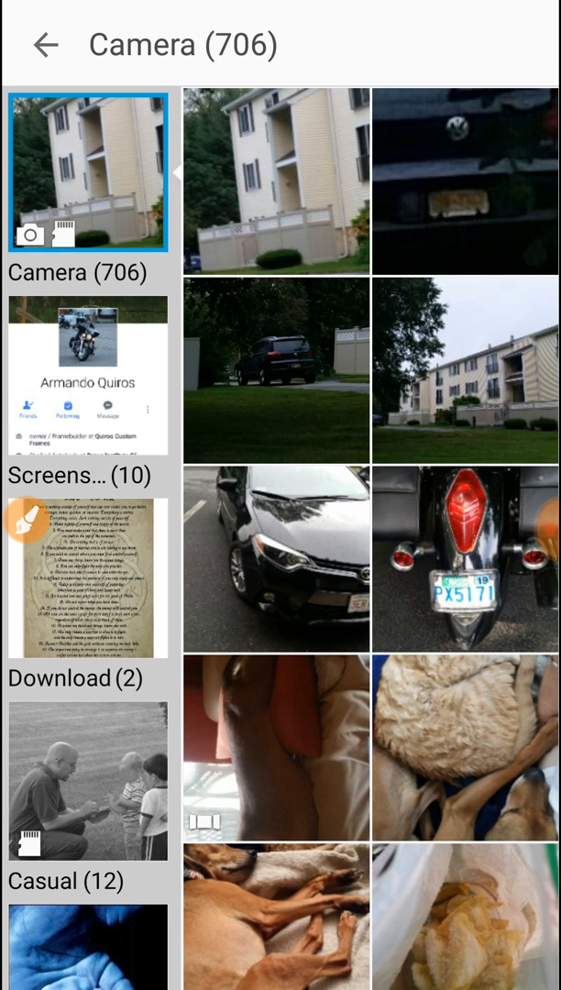
{"action": "left_click", "coordinate": [275, 183]}
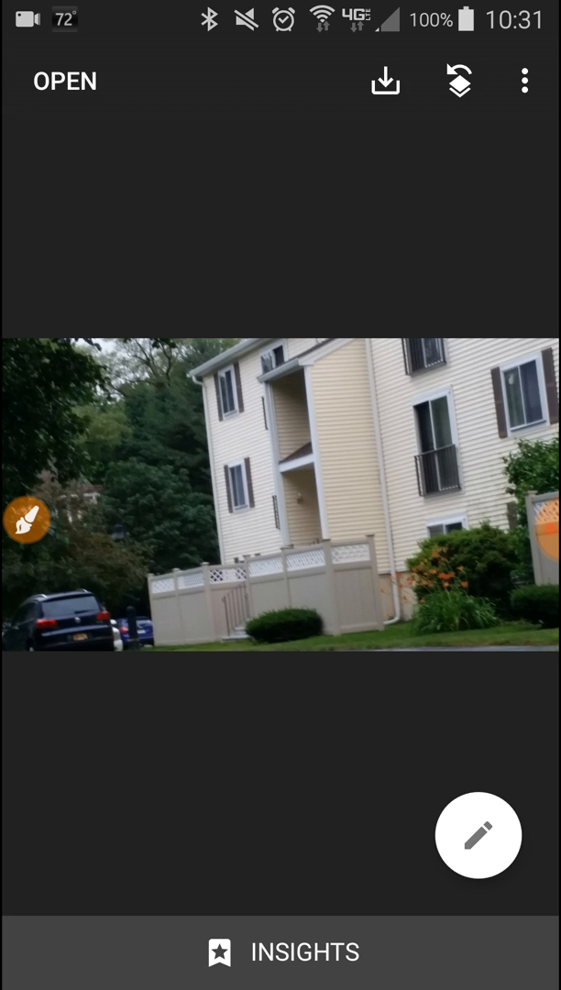
Step: Show Snapseed's editing tools list over the apartment photo
{"action": "left_click", "coordinate": [476, 836]}
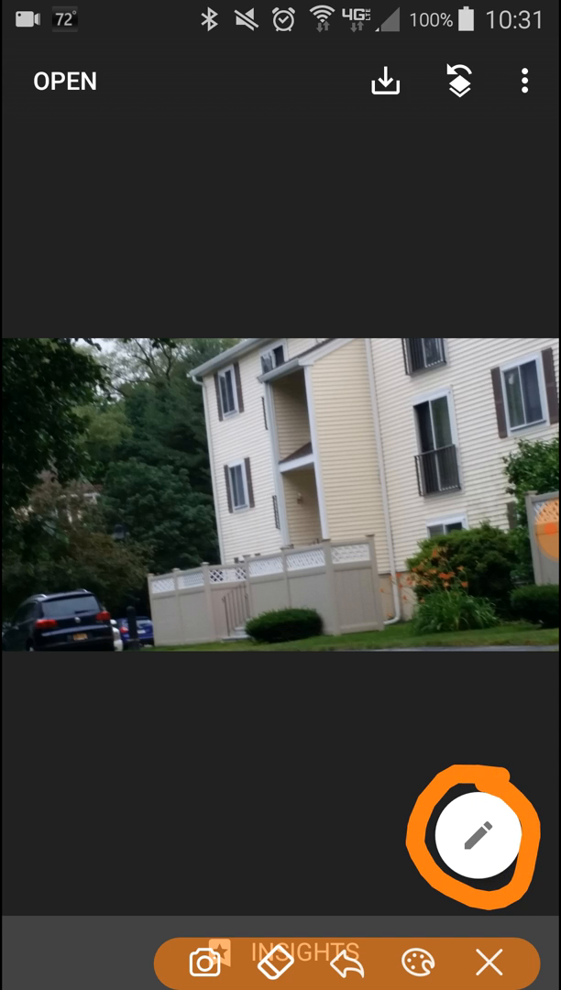
{"action": "left_click", "coordinate": [473, 839]}
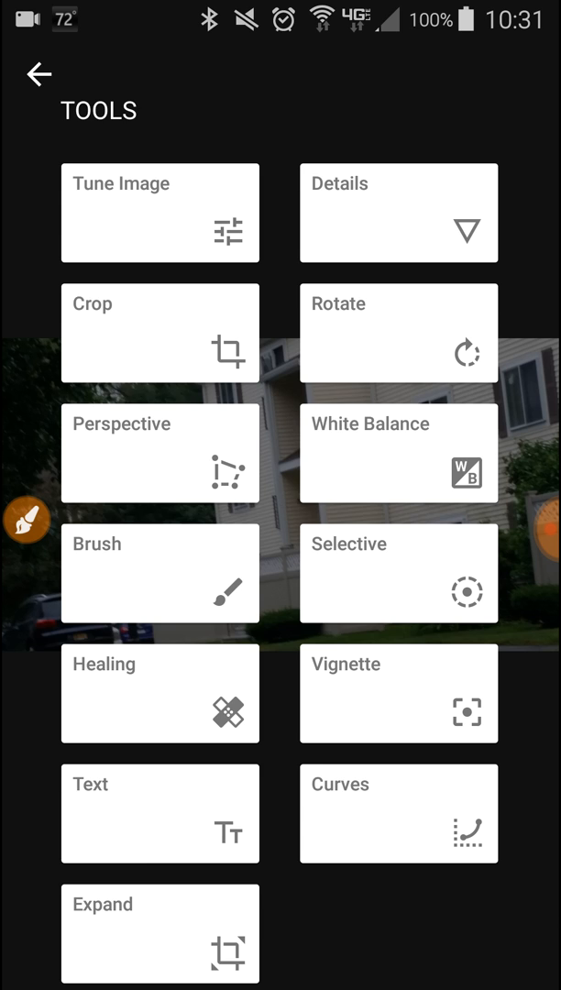
{"action": "left_click", "coordinate": [26, 518]}
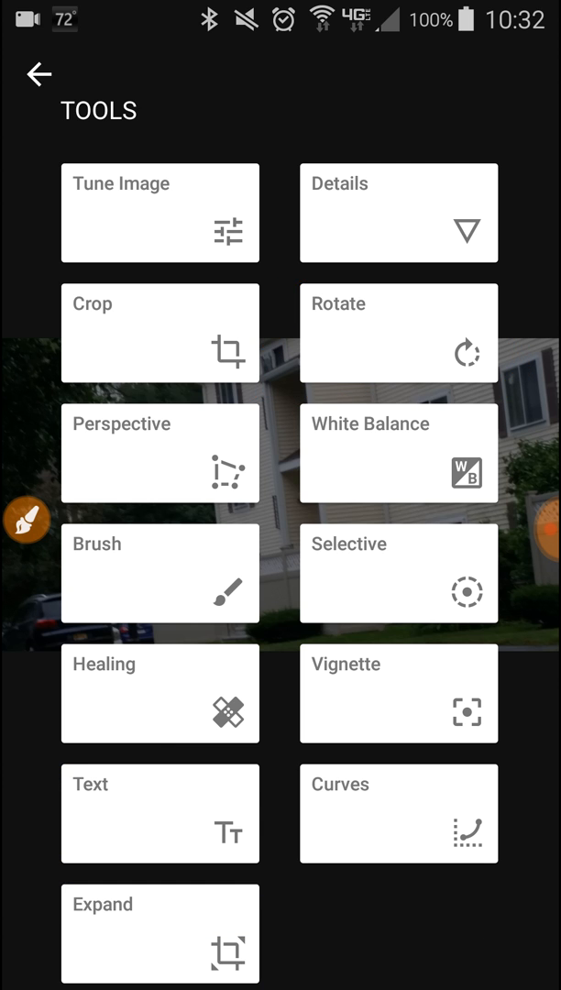
Step: Use Rotate to tilt the photo by about -6.4° so the building stands straighter
{"action": "left_click", "coordinate": [399, 333]}
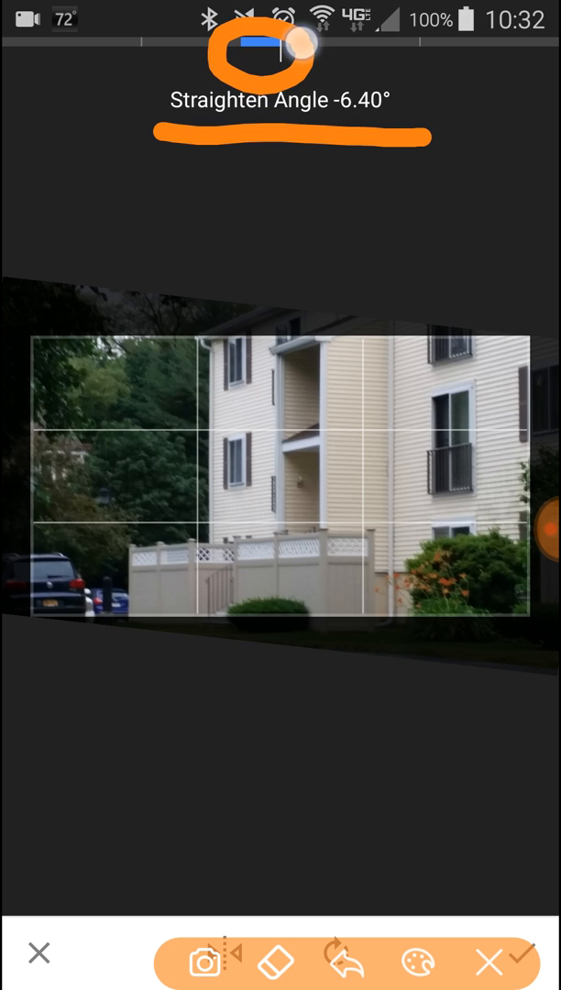
{"action": "left_click_drag", "start_coordinate": [301, 44], "coordinate": [266, 44]}
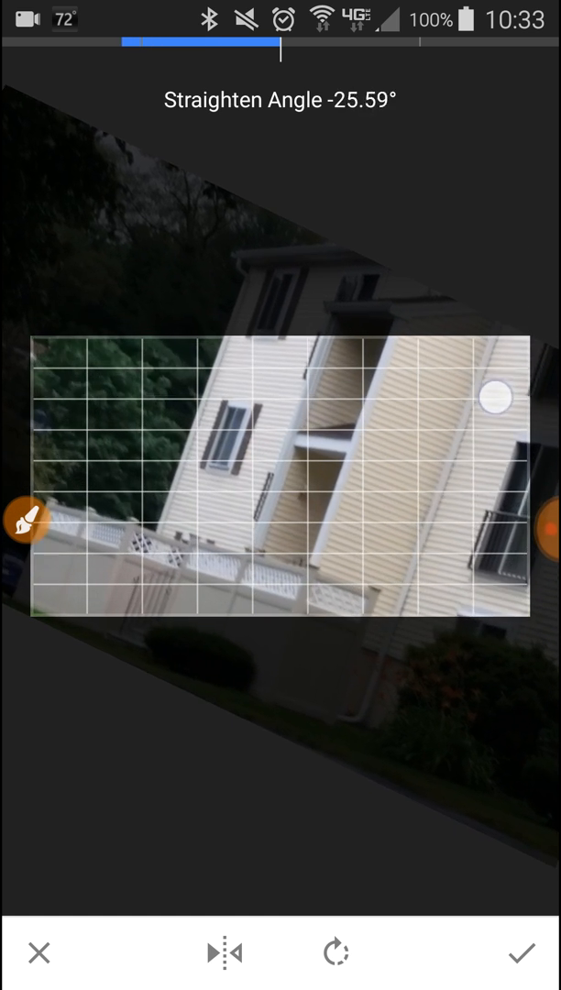
Step: Test steeper tilts, return to about -6.5° and apply the straightening
{"action": "left_click_drag", "start_coordinate": [495, 393], "coordinate": [475, 540]}
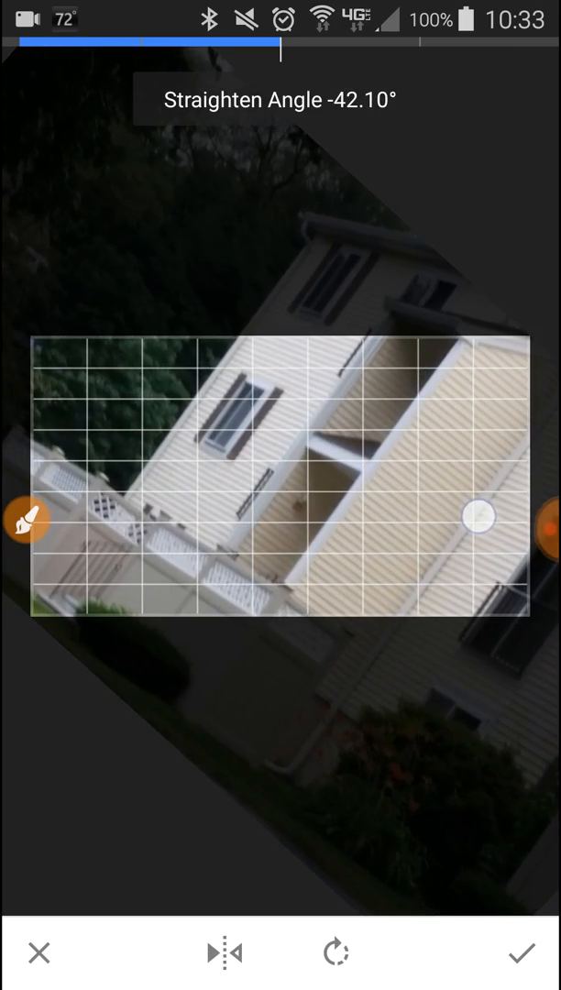
{"action": "left_click_drag", "start_coordinate": [476, 520], "coordinate": [488, 284]}
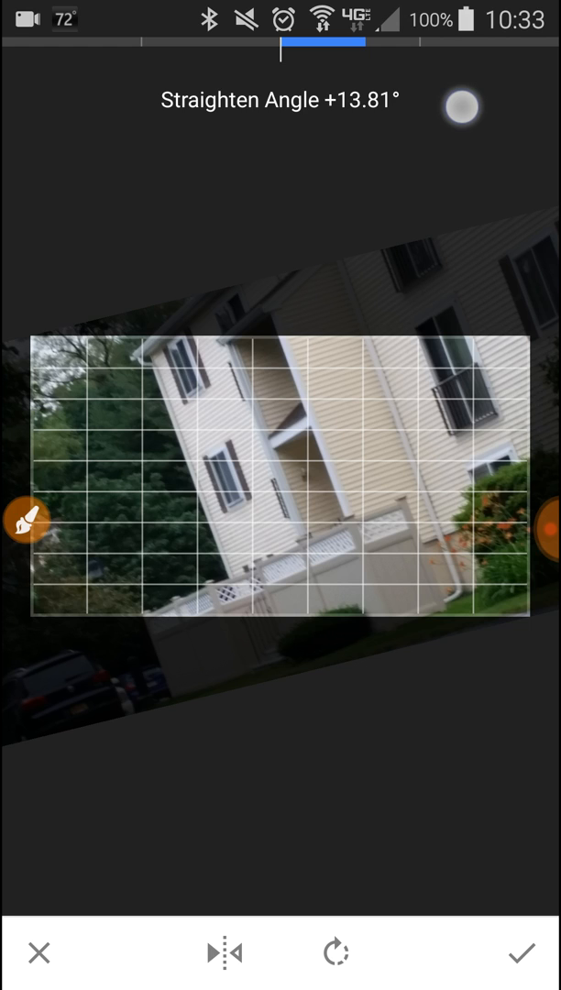
{"action": "left_click_drag", "start_coordinate": [462, 105], "coordinate": [499, 239]}
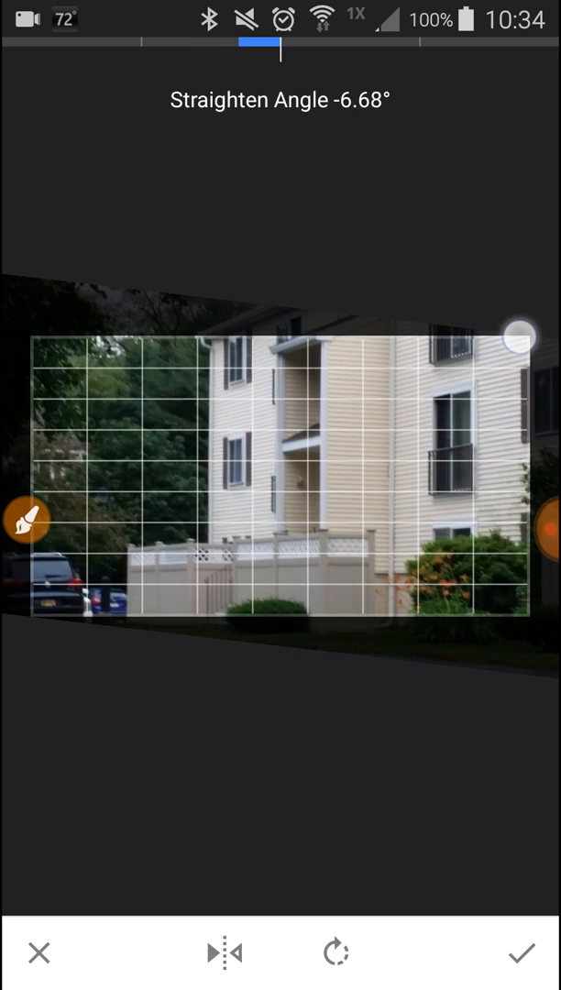
{"action": "left_click_drag", "start_coordinate": [275, 44], "coordinate": [284, 44]}
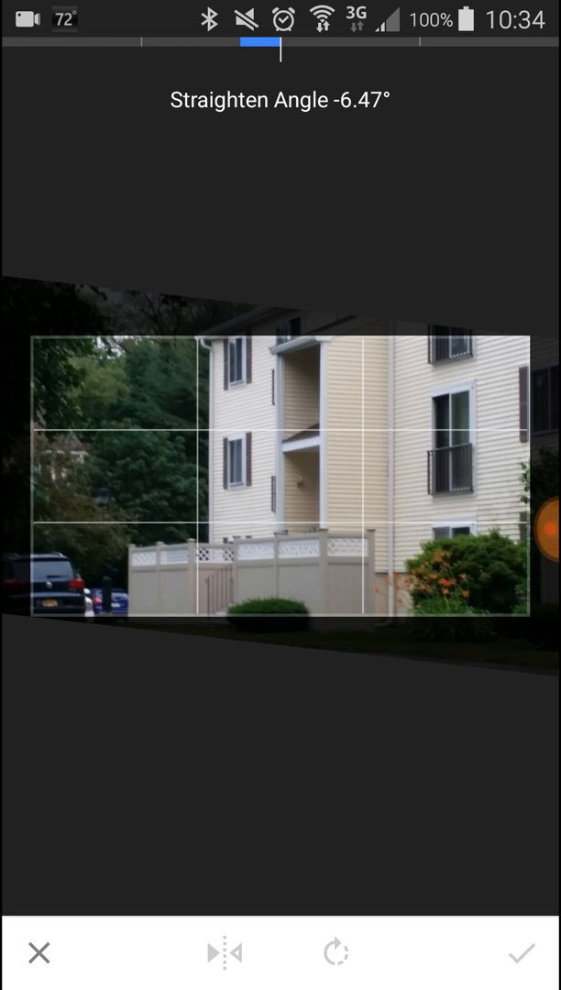
{"action": "left_click", "coordinate": [524, 951]}
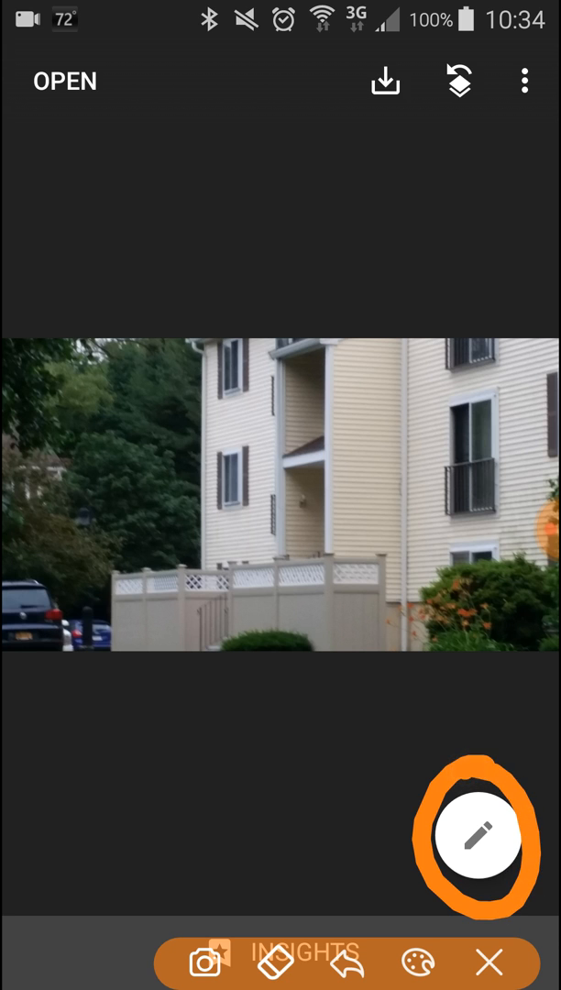
Step: Add an L5-style text placeholder and move it down to the photo's bottom edge
{"action": "left_click", "coordinate": [472, 839]}
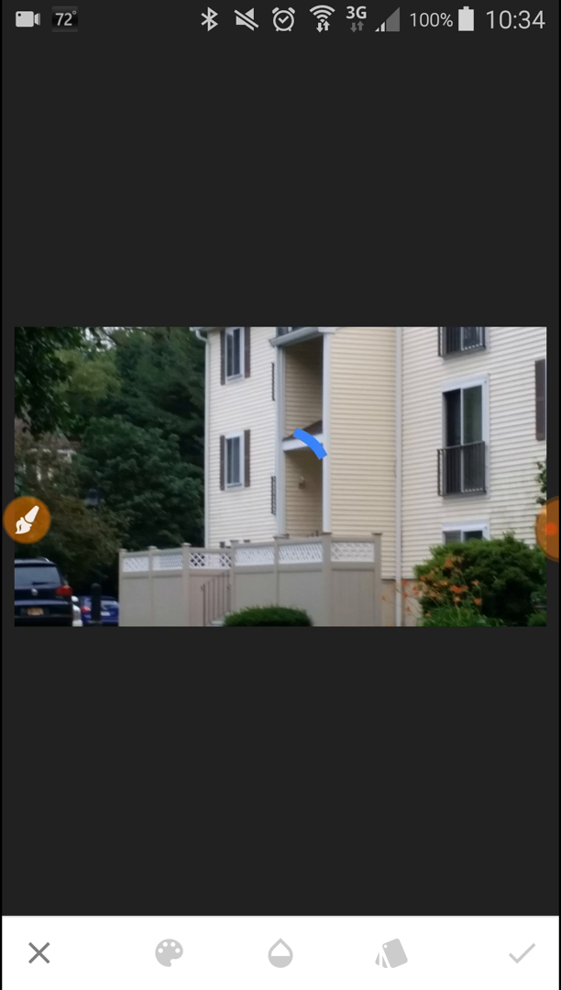
{"action": "left_click", "coordinate": [391, 953]}
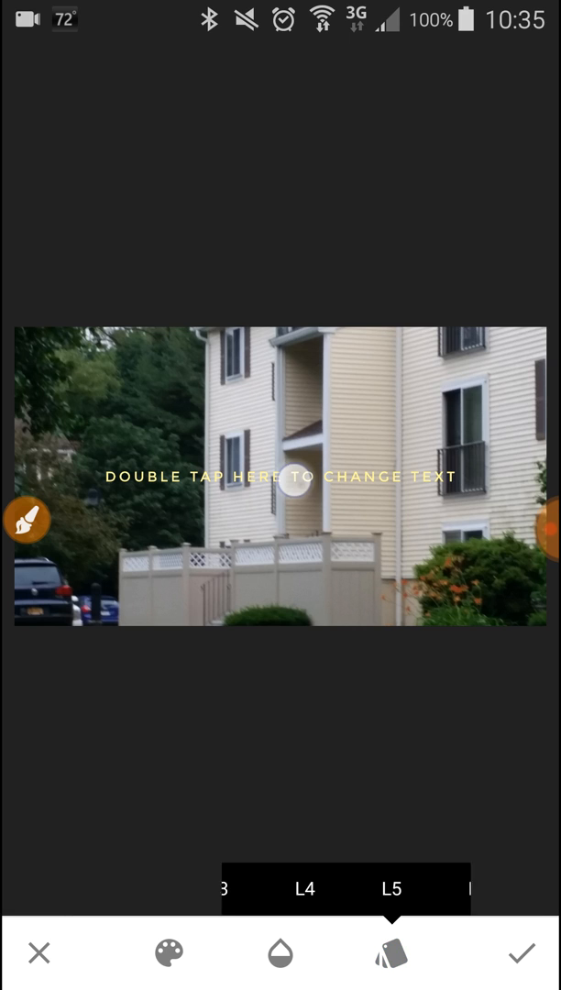
{"action": "left_click_drag", "start_coordinate": [295, 488], "coordinate": [295, 616]}
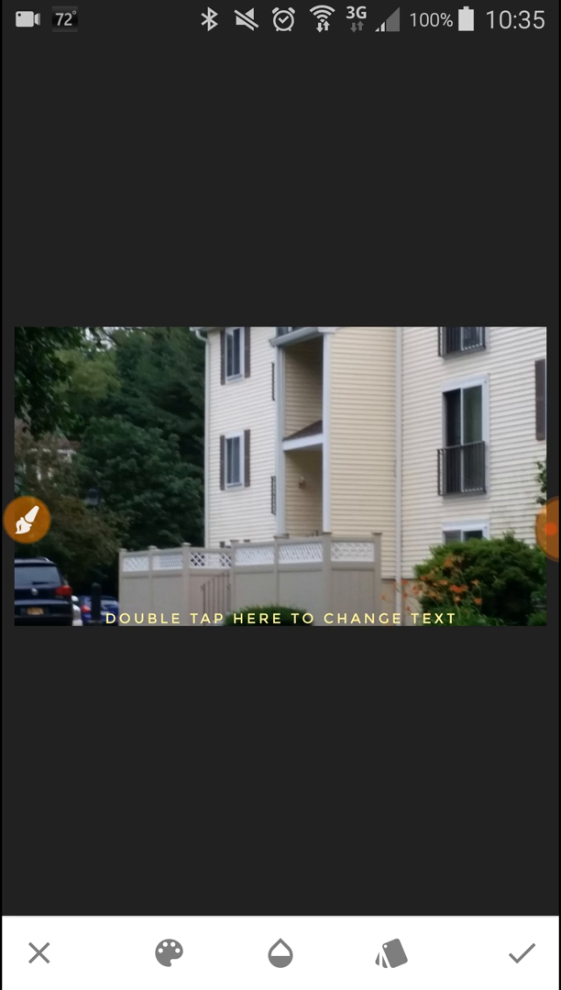
{"action": "left_click", "coordinate": [168, 953]}
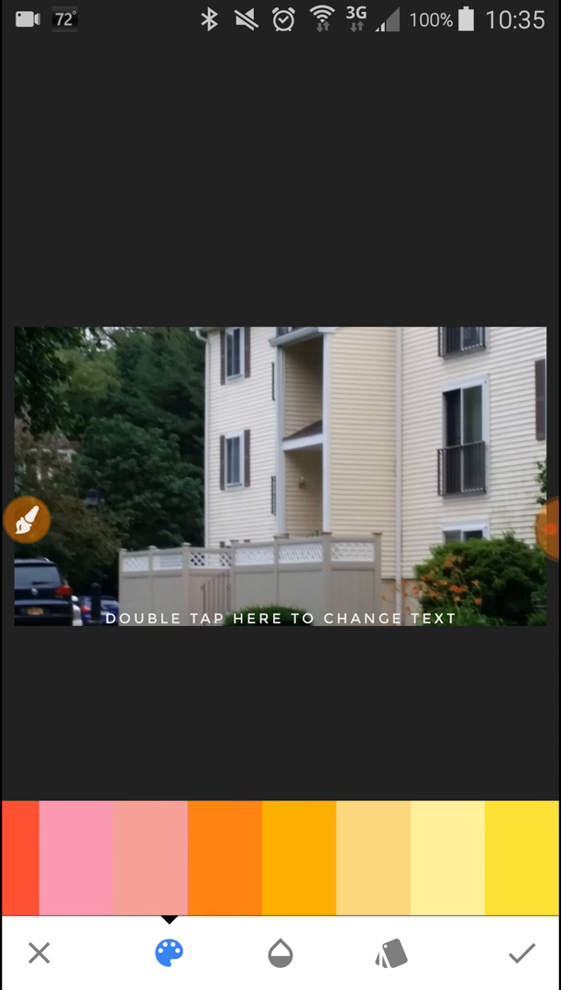
Step: Colour the placeholder text pale yellow from the palette
{"action": "left_click", "coordinate": [445, 859]}
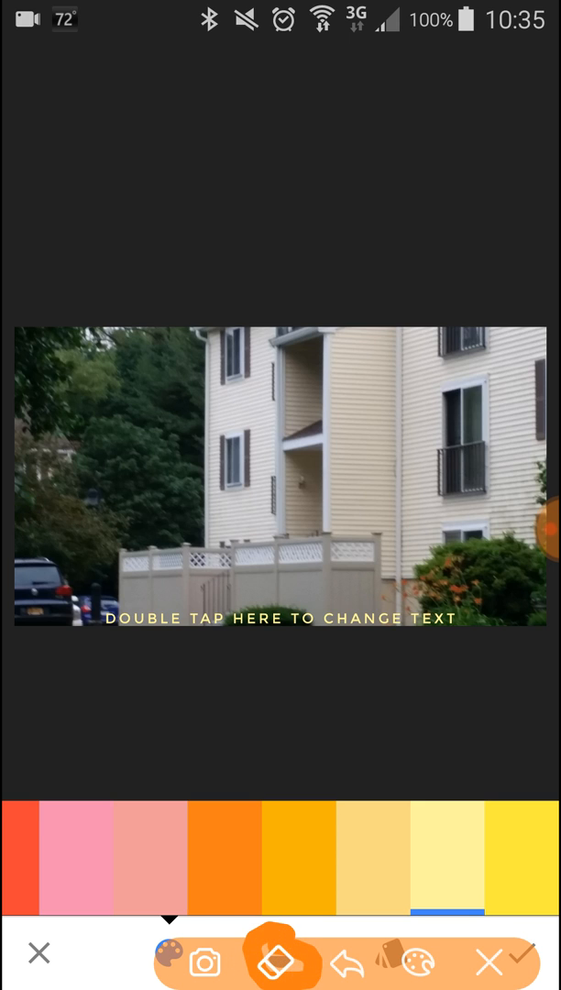
{"action": "left_click", "coordinate": [282, 962]}
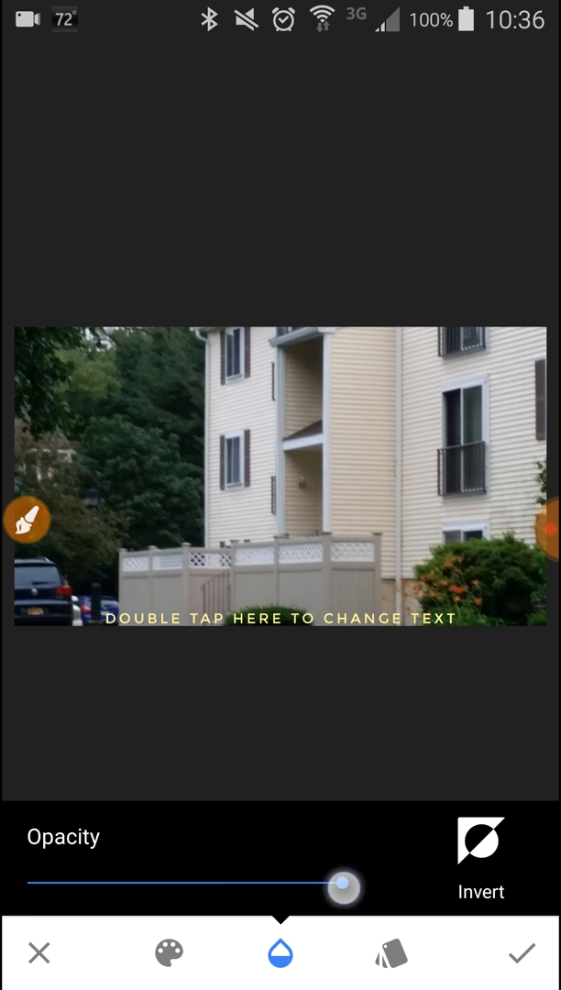
Step: Lower the text opacity to a faint, nearly transparent level
{"action": "left_click_drag", "start_coordinate": [343, 887], "coordinate": [192, 887]}
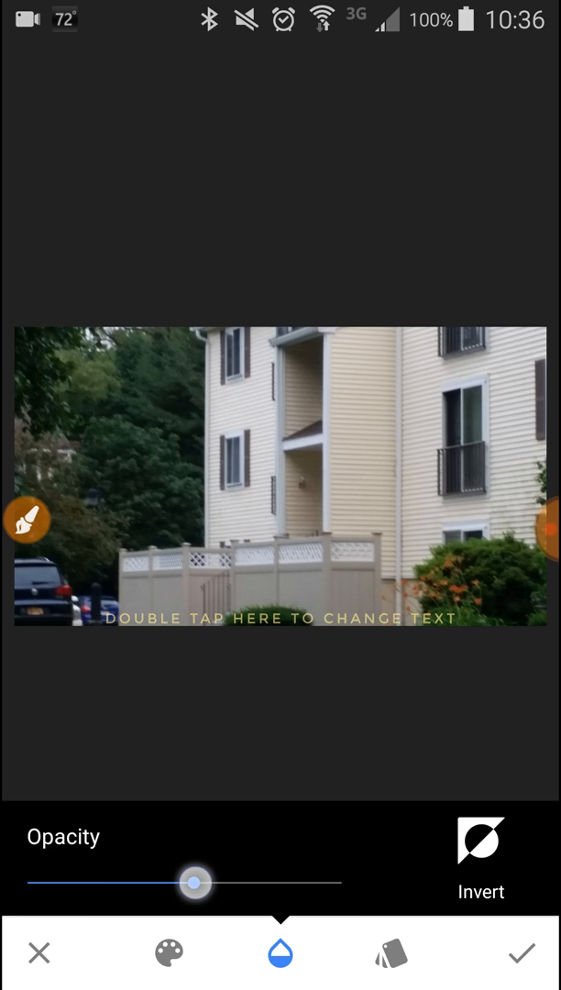
{"action": "left_click_drag", "start_coordinate": [196, 878], "coordinate": [147, 878]}
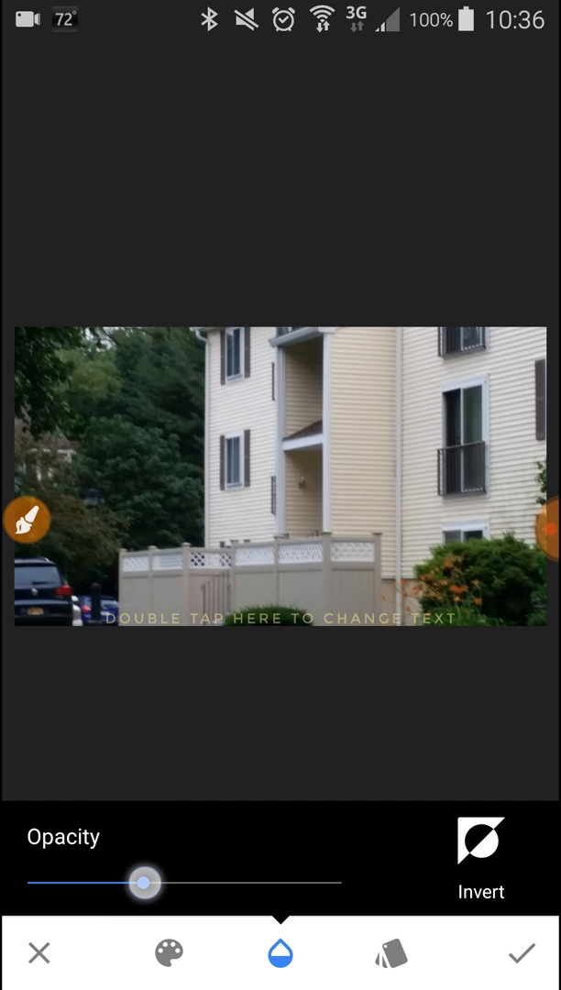
{"action": "left_click_drag", "start_coordinate": [147, 880], "coordinate": [99, 880]}
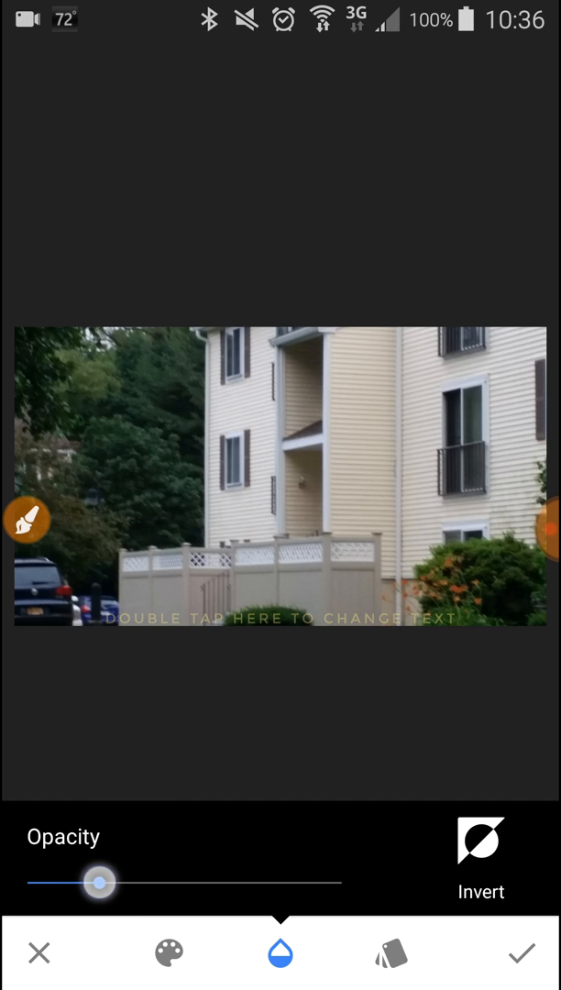
{"action": "left_click_drag", "start_coordinate": [99, 880], "coordinate": [151, 880]}
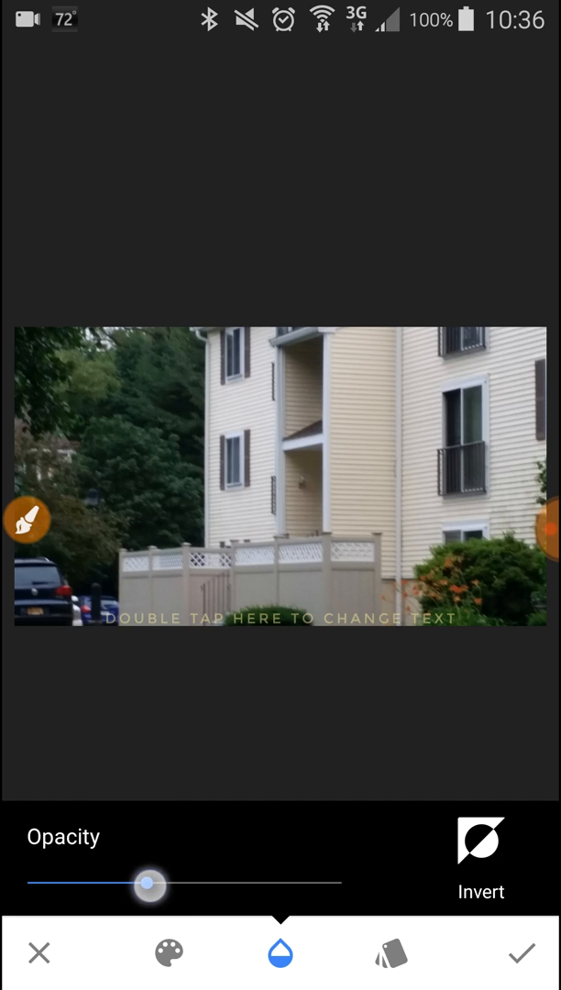
{"action": "left_click_drag", "start_coordinate": [150, 878], "coordinate": [163, 878]}
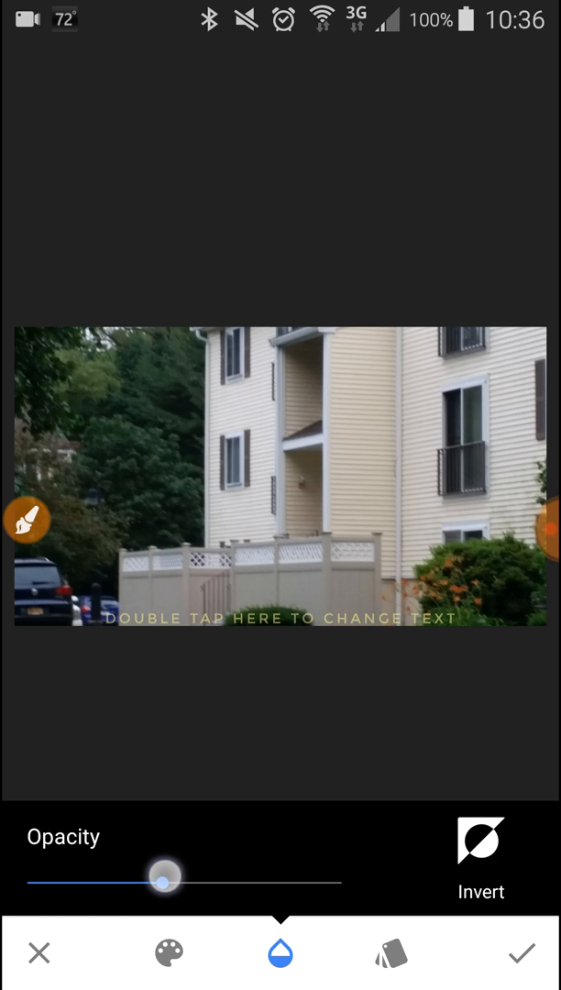
{"action": "left_click_drag", "start_coordinate": [165, 876], "coordinate": [149, 876]}
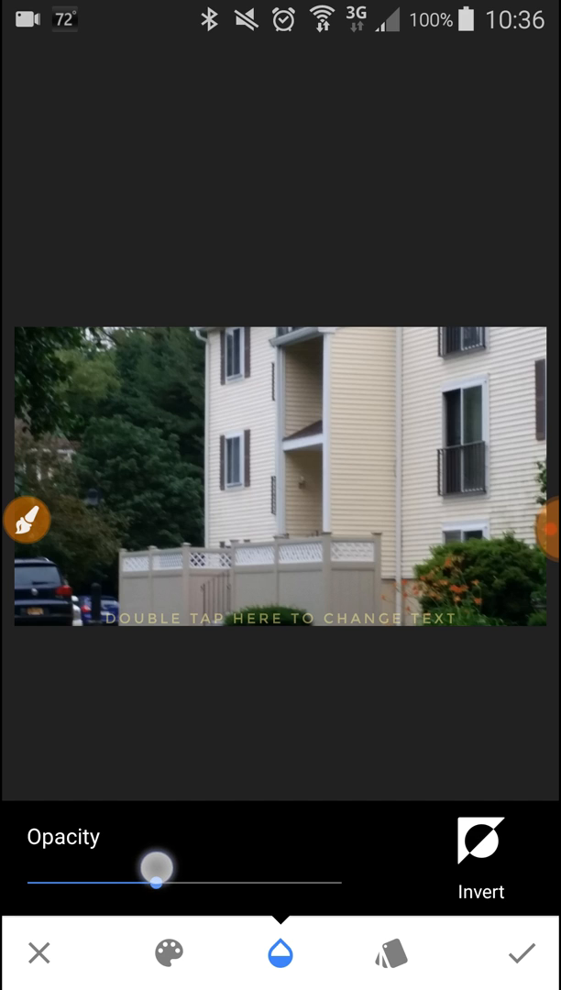
{"action": "left_click_drag", "start_coordinate": [157, 880], "coordinate": [154, 879]}
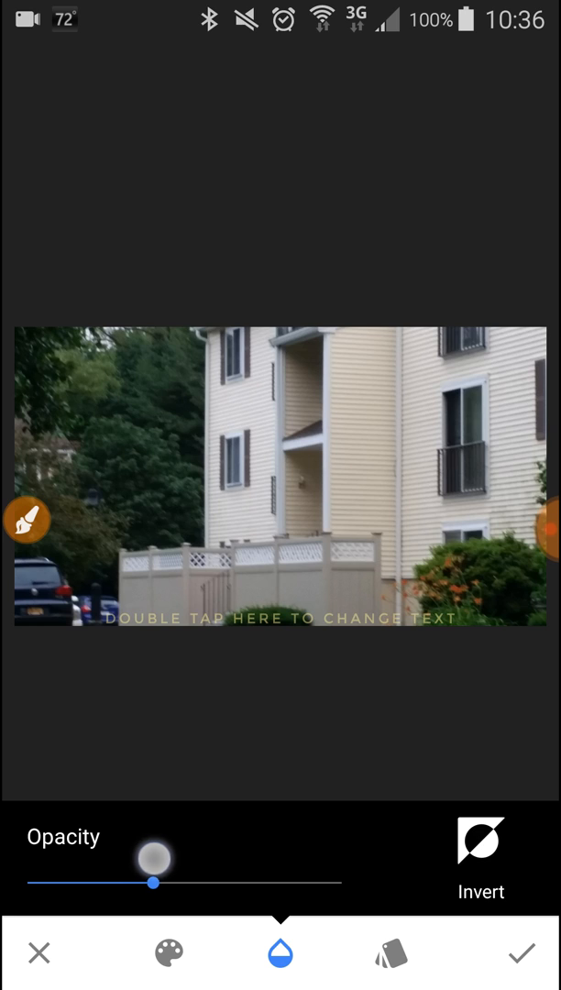
{"action": "left_click_drag", "start_coordinate": [158, 882], "coordinate": [154, 882]}
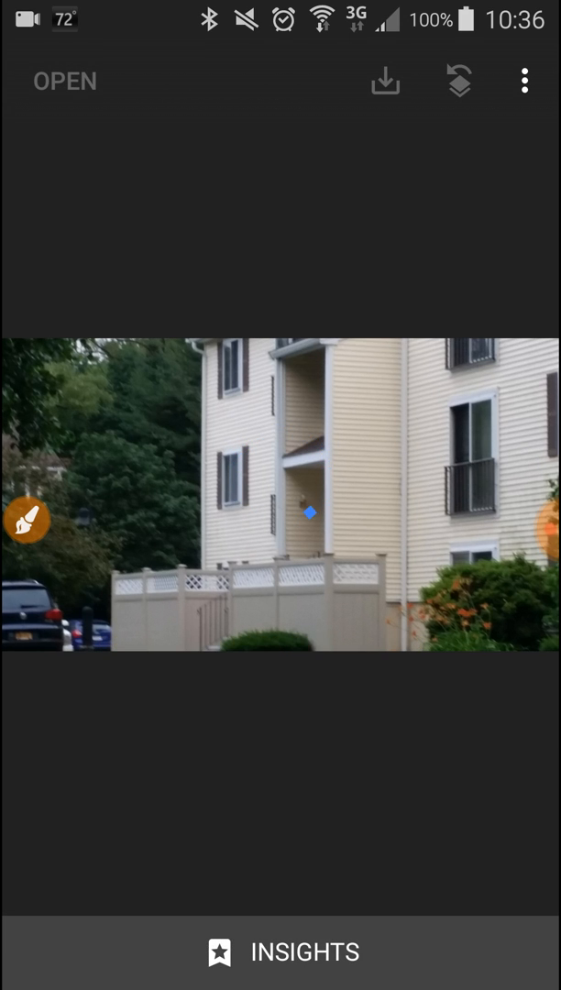
Step: Add a second L5-style text layer and start editing its wording
{"action": "left_click", "coordinate": [308, 513]}
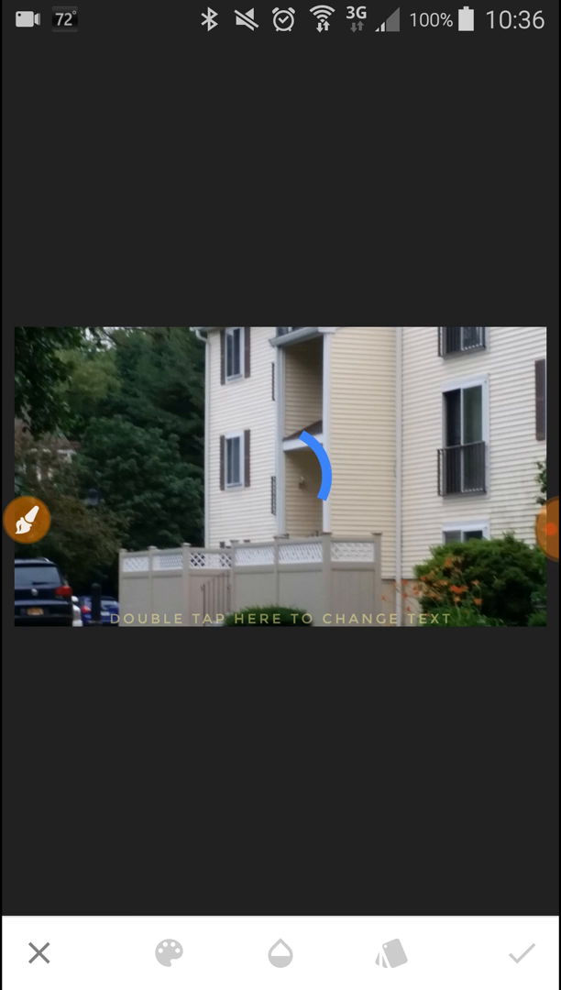
{"action": "left_click", "coordinate": [390, 953]}
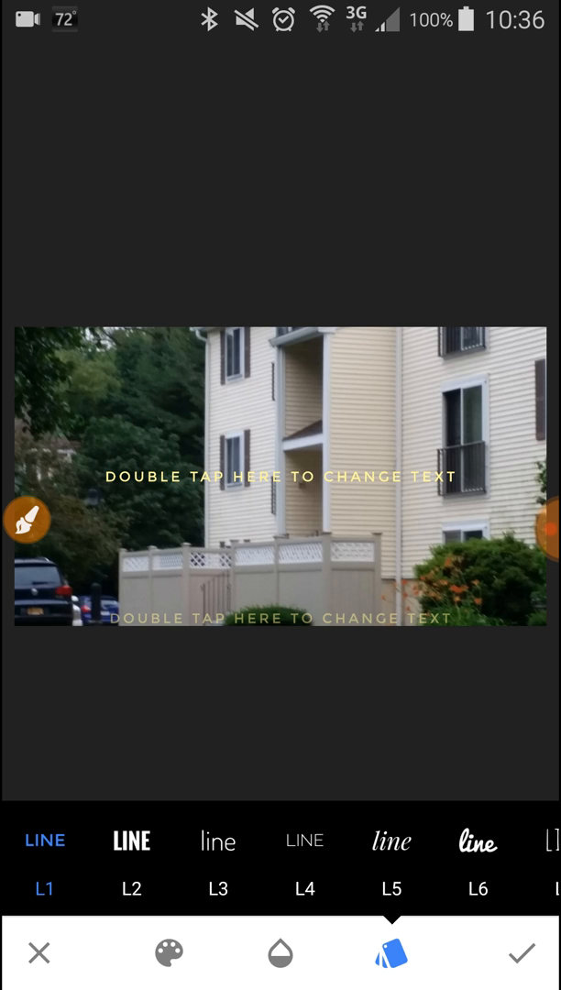
{"action": "double_click", "coordinate": [279, 477]}
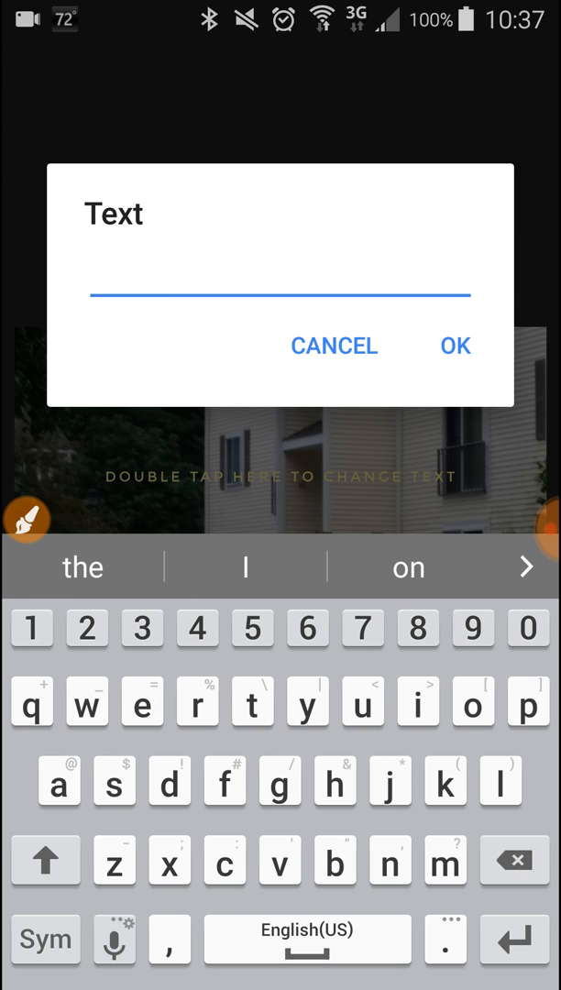
{"action": "type", "text": "w"}
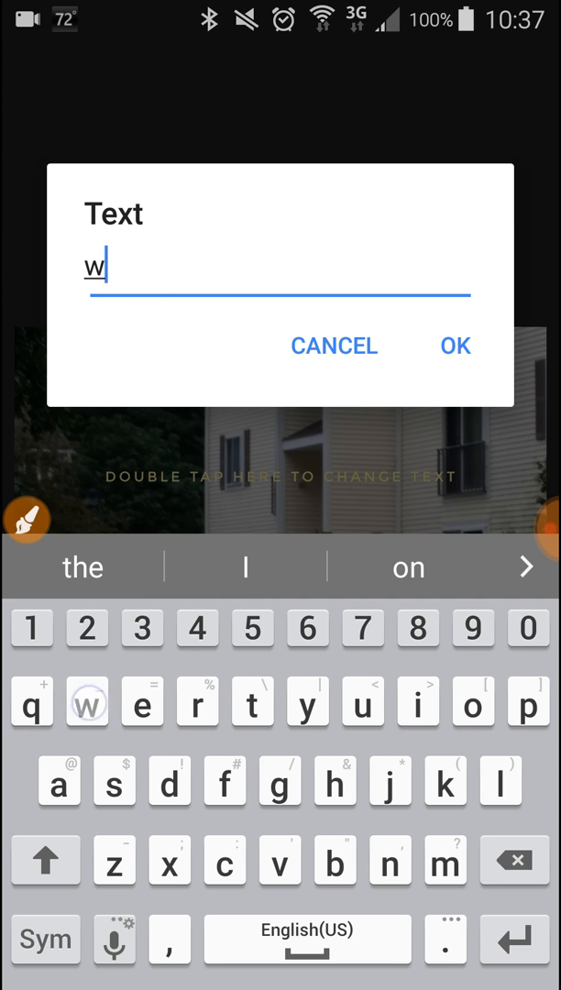
{"action": "type", "text": "ww.i"}
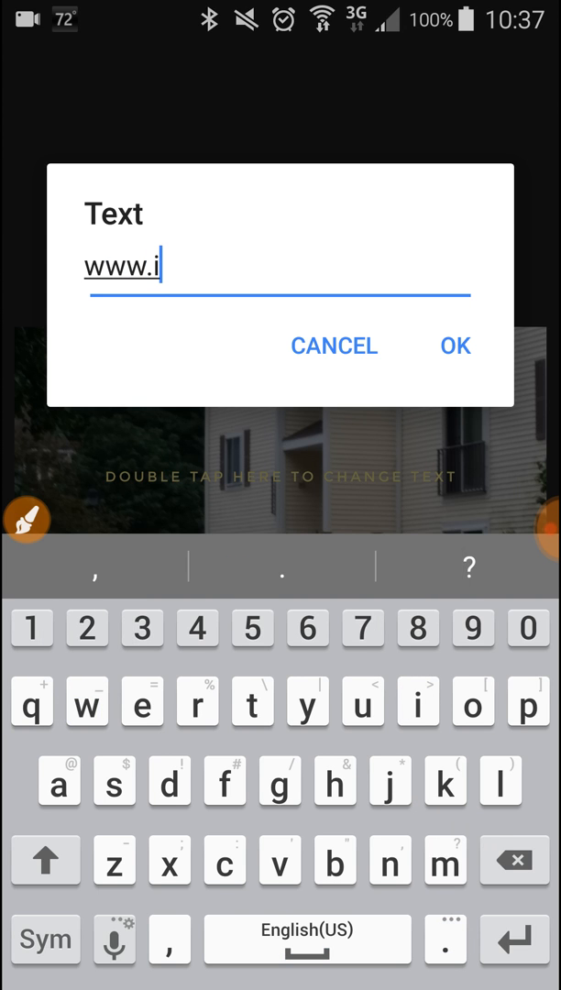
{"action": "type", "text": "tstrategues.n"}
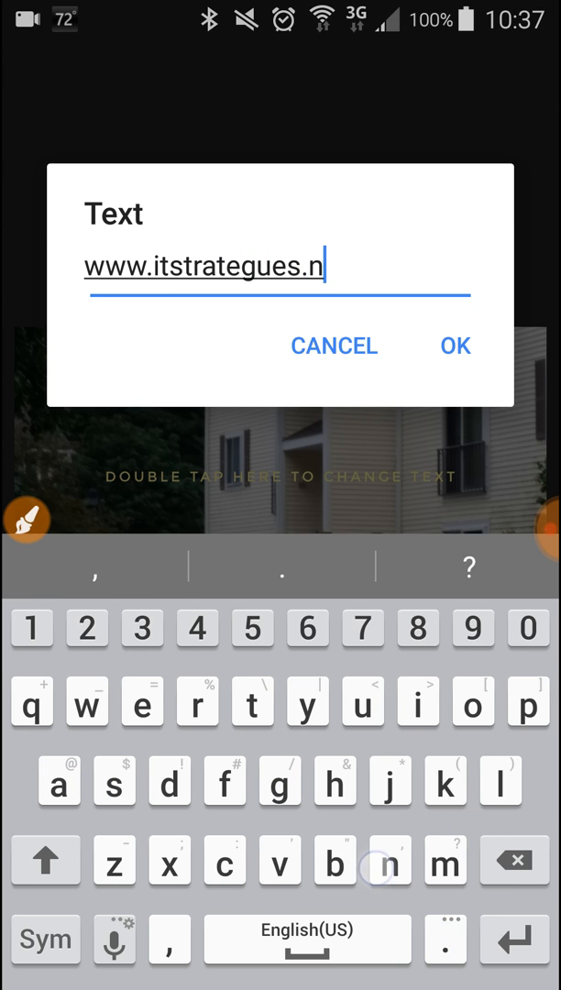
{"action": "type", "text": "et"}
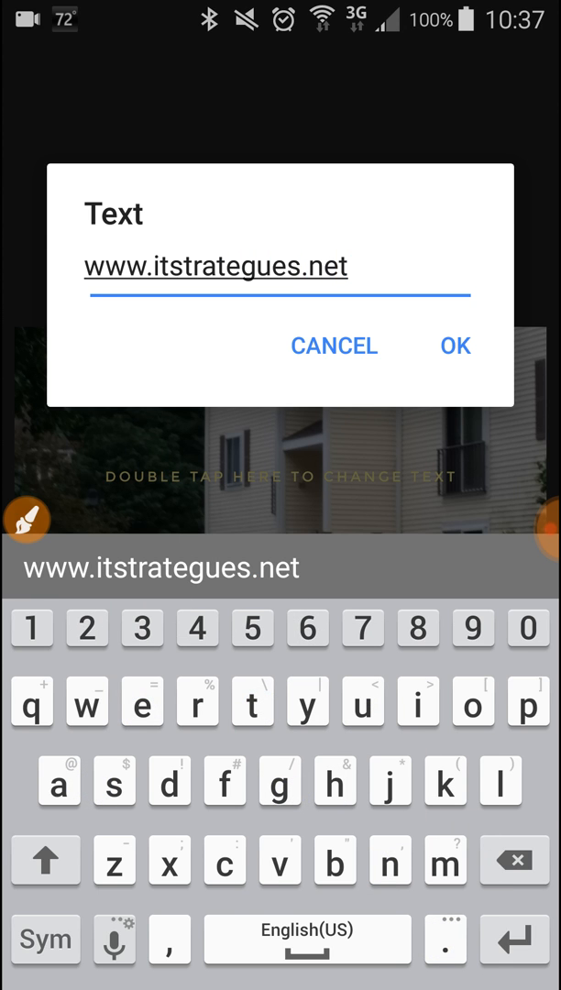
{"action": "left_click", "coordinate": [266, 268]}
{"action": "type", "text": "i"}
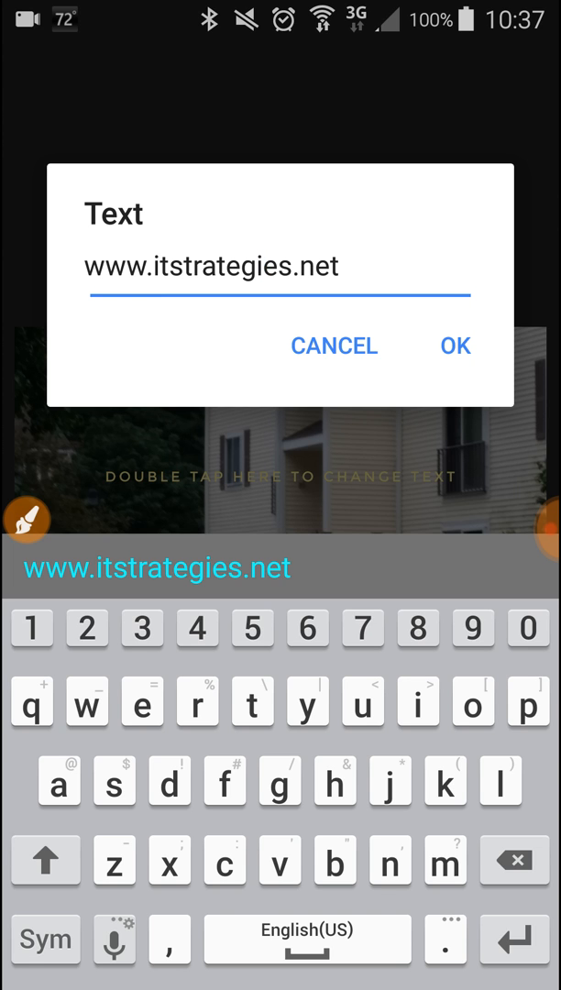
{"action": "left_click", "coordinate": [454, 345]}
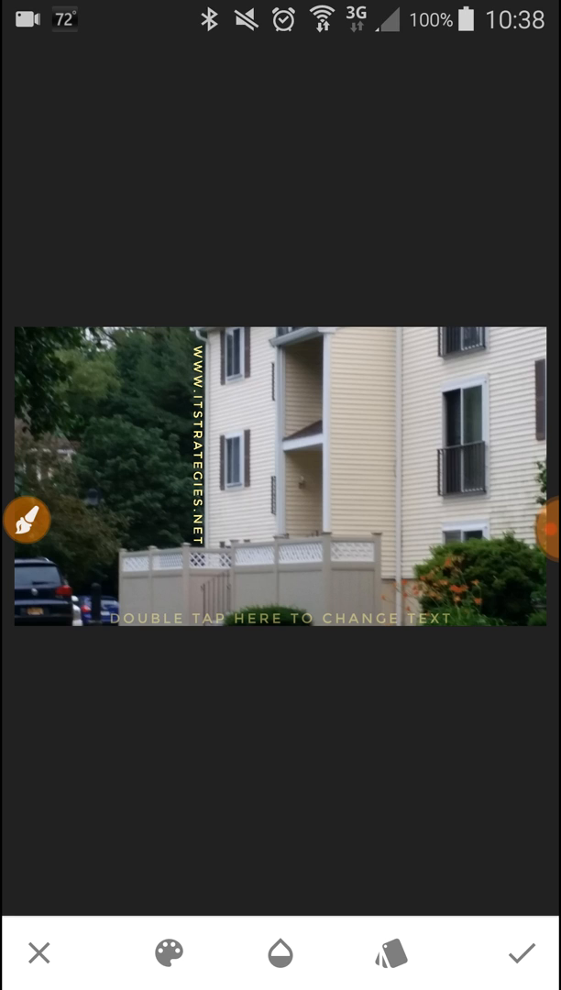
Step: Lower the vertical URL text's opacity until it is only faintly visible
{"action": "left_click", "coordinate": [279, 954]}
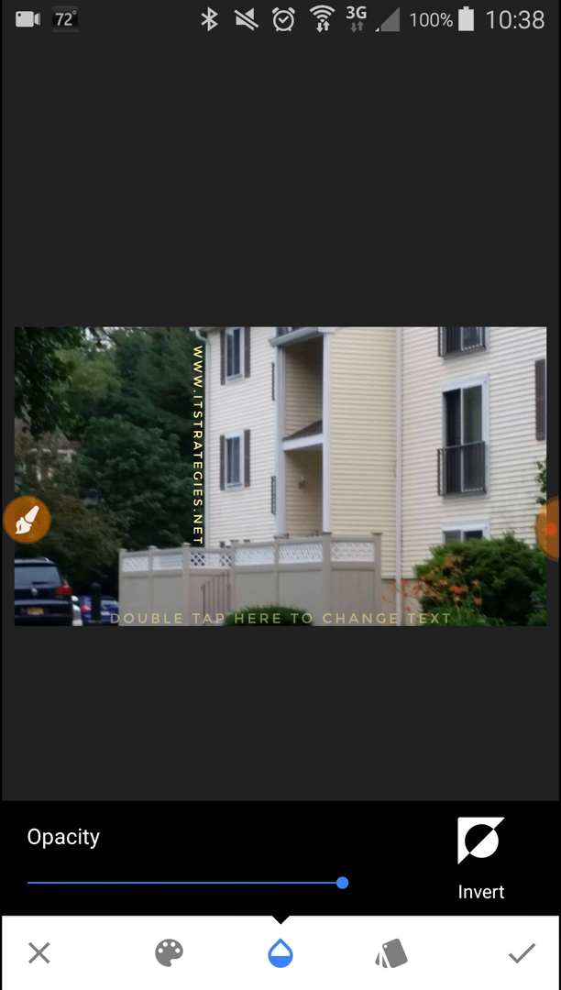
{"action": "left_click_drag", "start_coordinate": [343, 881], "coordinate": [143, 881]}
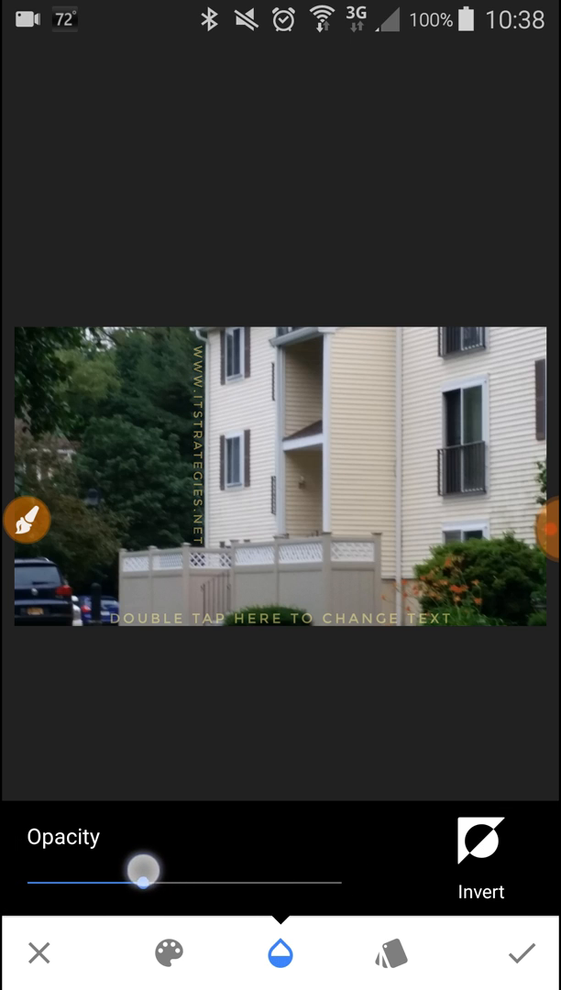
{"action": "left_click_drag", "start_coordinate": [143, 869], "coordinate": [347, 878]}
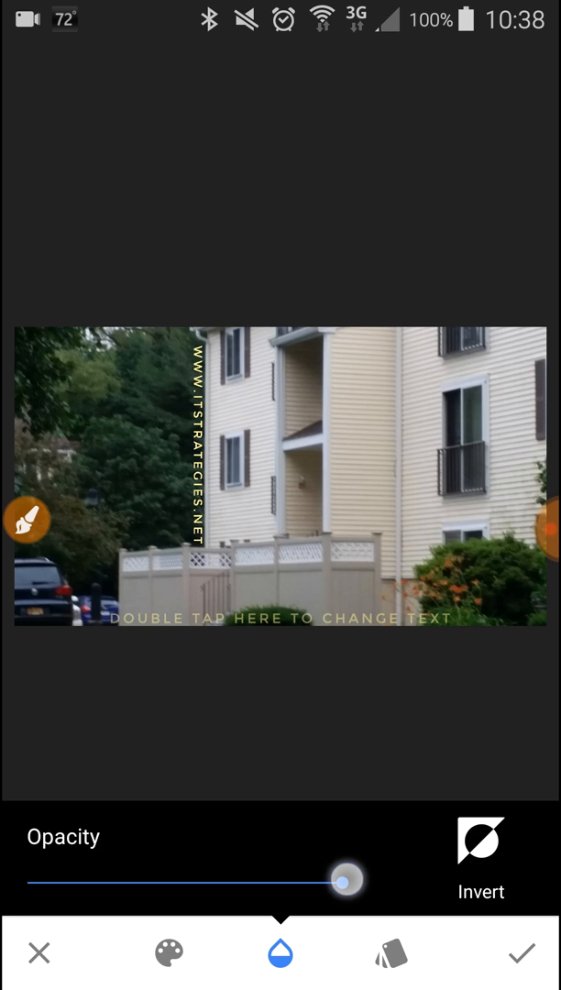
{"action": "left_click_drag", "start_coordinate": [346, 878], "coordinate": [209, 878]}
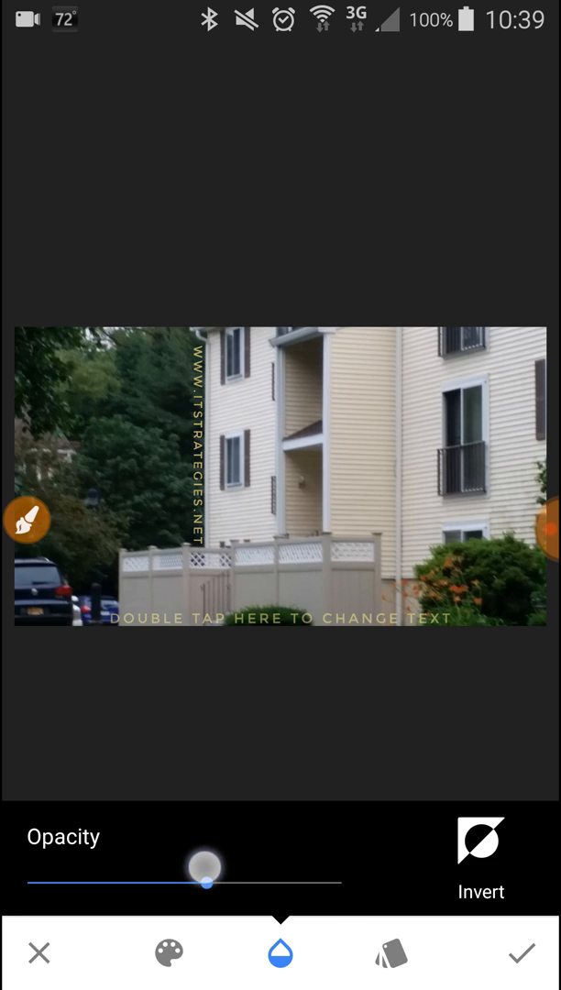
{"action": "left_click_drag", "start_coordinate": [209, 883], "coordinate": [103, 883]}
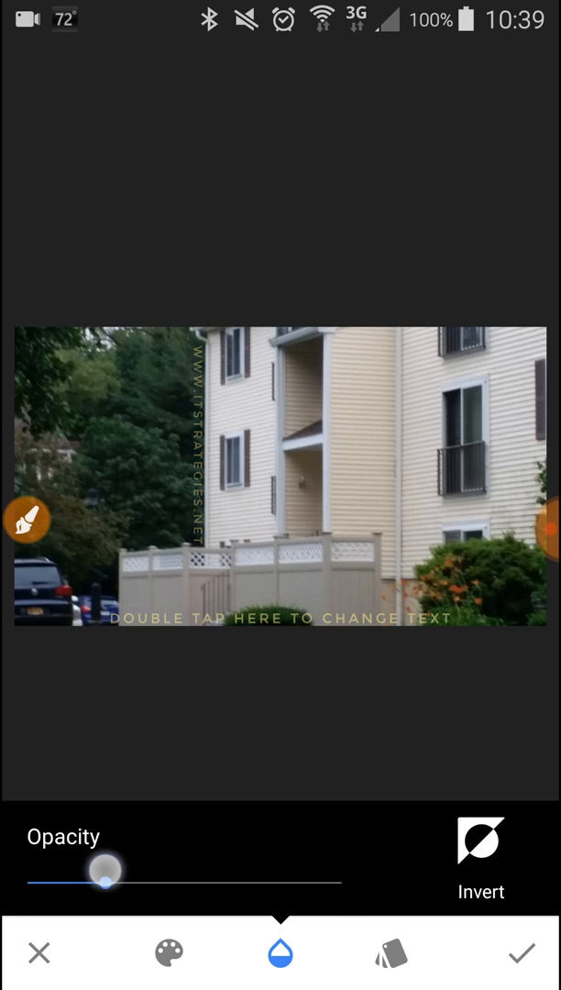
{"action": "left_click_drag", "start_coordinate": [106, 876], "coordinate": [27, 876]}
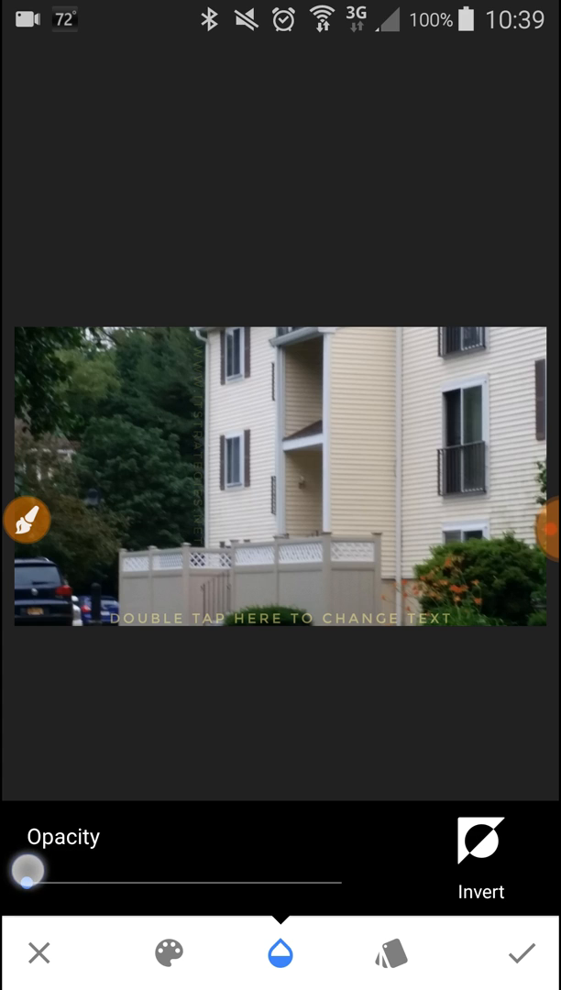
{"action": "left_click_drag", "start_coordinate": [26, 868], "coordinate": [71, 869]}
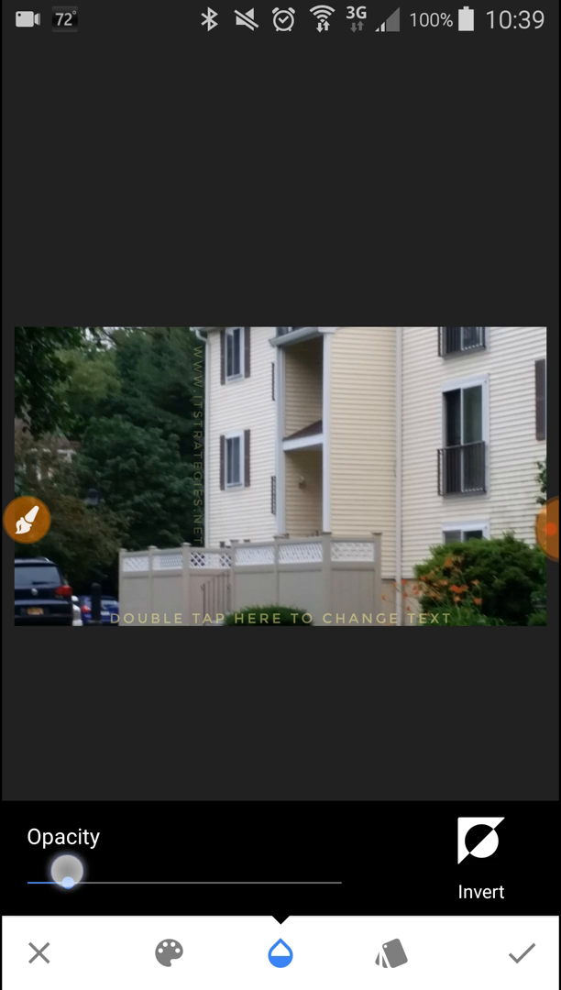
{"action": "left_click_drag", "start_coordinate": [64, 880], "coordinate": [71, 880]}
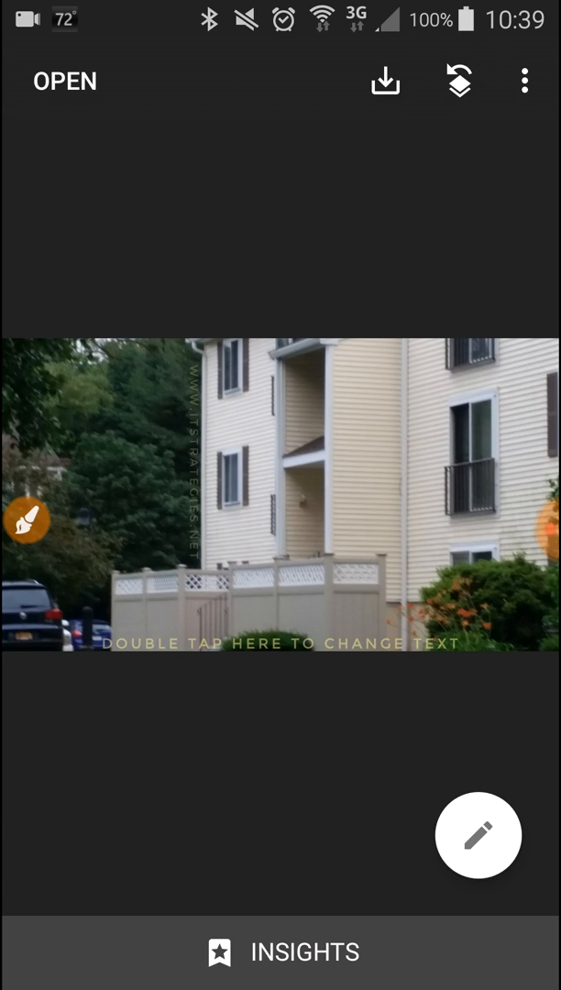
Step: Confirm the faint watermark text and return to the main editing screen
{"action": "left_click", "coordinate": [524, 80]}
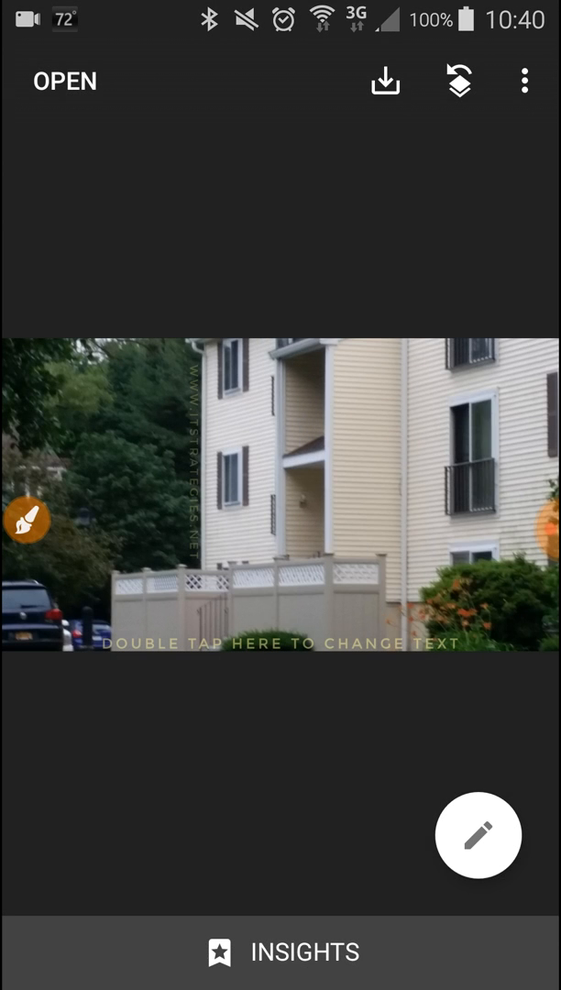
Step: Review the edit history and show Copy/Replace/Insert/Discard options for the second Text edit
{"action": "left_click", "coordinate": [476, 836]}
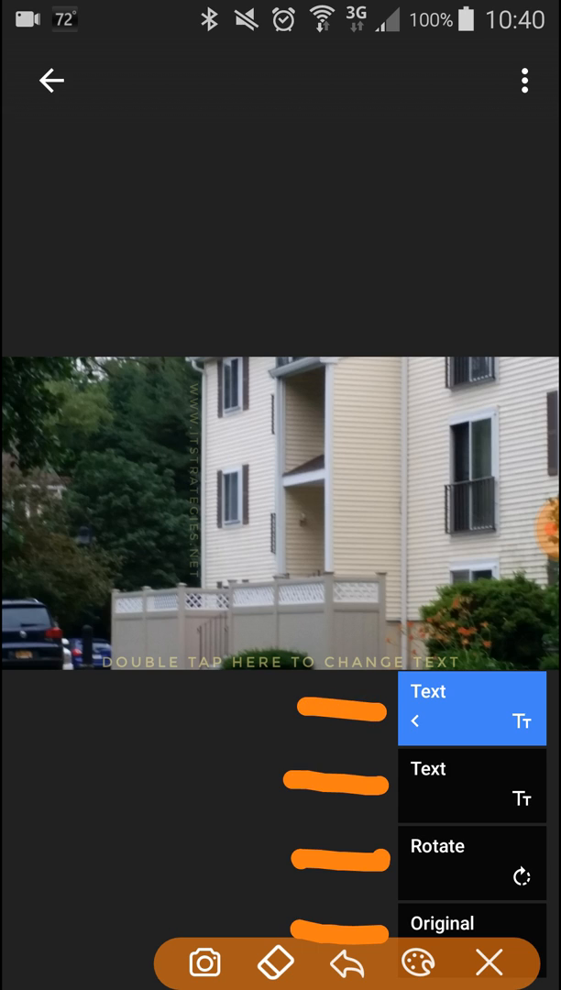
{"action": "left_click", "coordinate": [344, 962]}
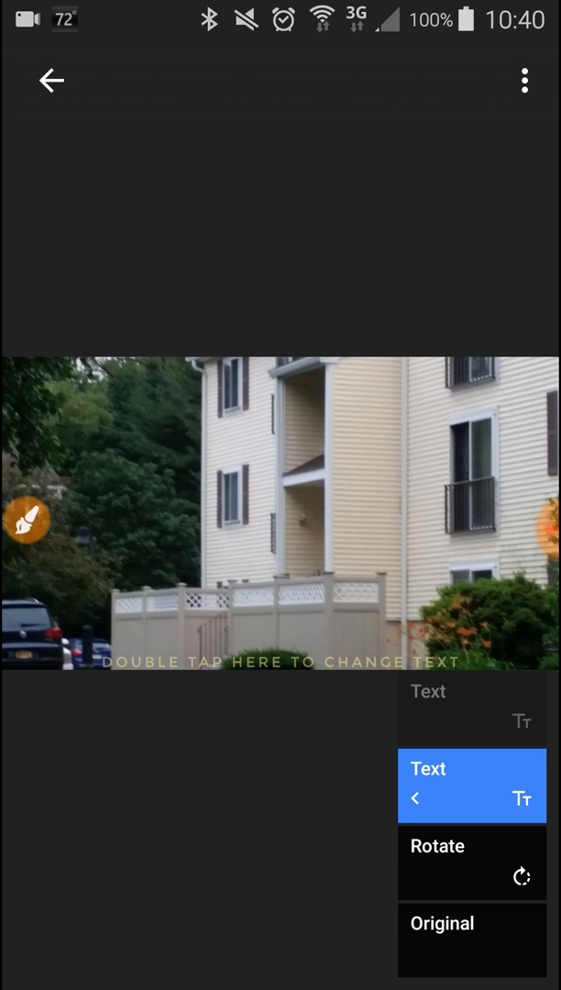
{"action": "left_click", "coordinate": [25, 520]}
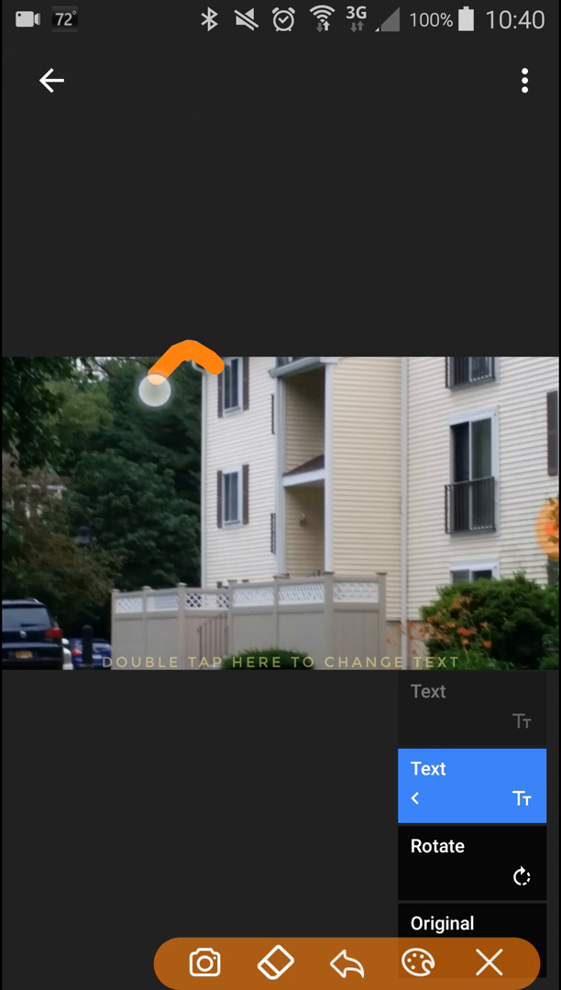
{"action": "left_click_drag", "start_coordinate": [174, 376], "coordinate": [192, 605]}
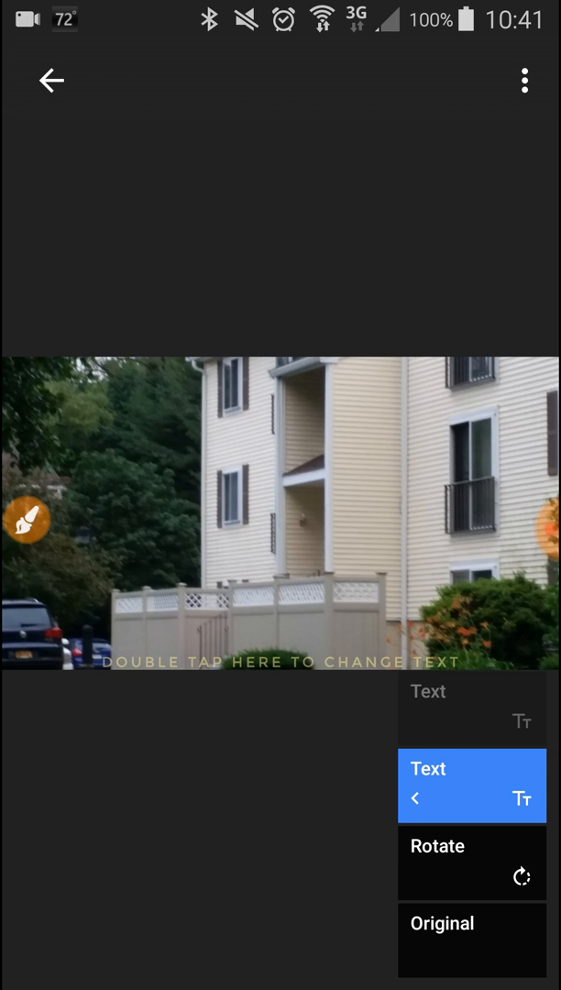
{"action": "left_click", "coordinate": [524, 81]}
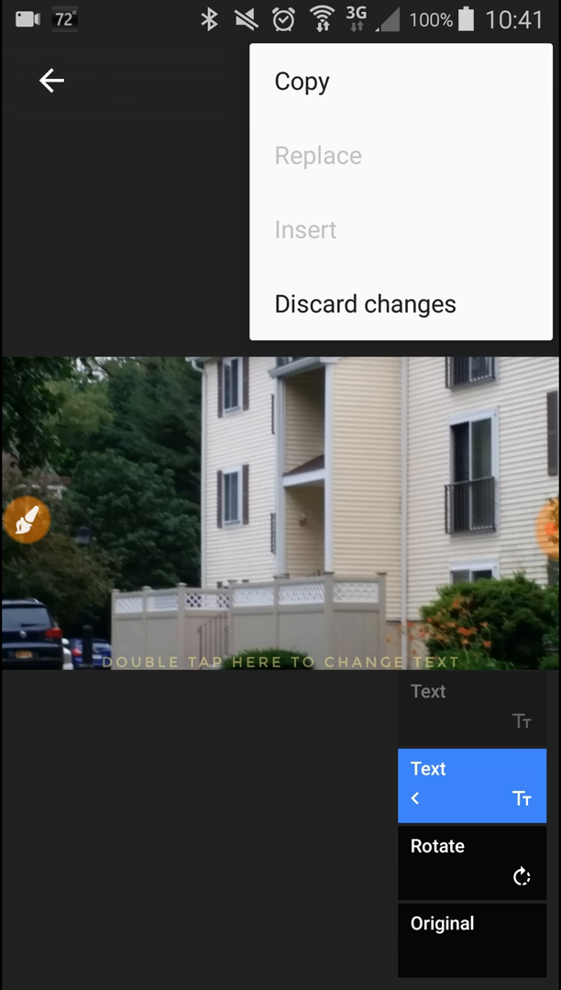
Step: Dismiss the options, reselect the top Text edit and return to the photo view
{"action": "left_click", "coordinate": [365, 304]}
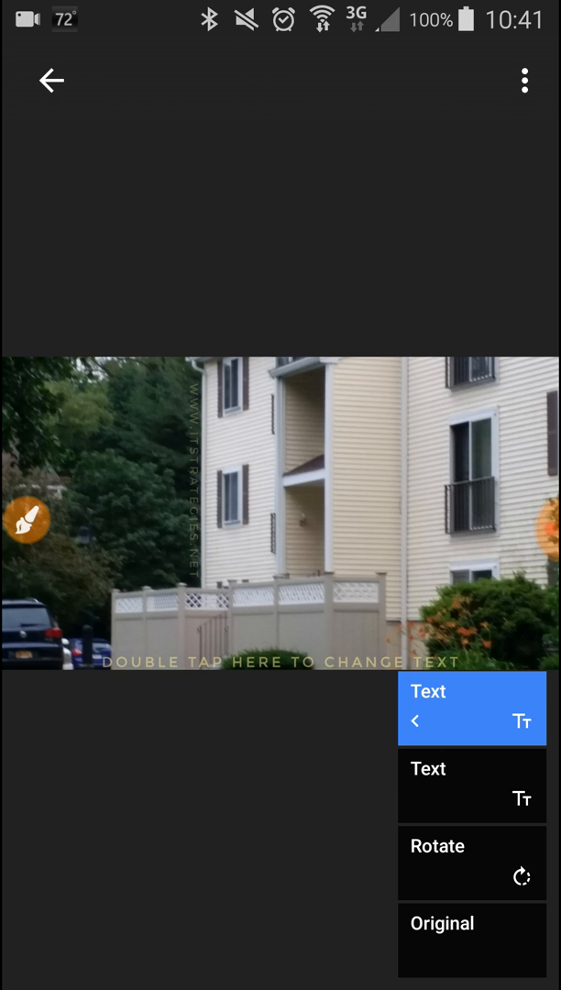
{"action": "left_click", "coordinate": [25, 521]}
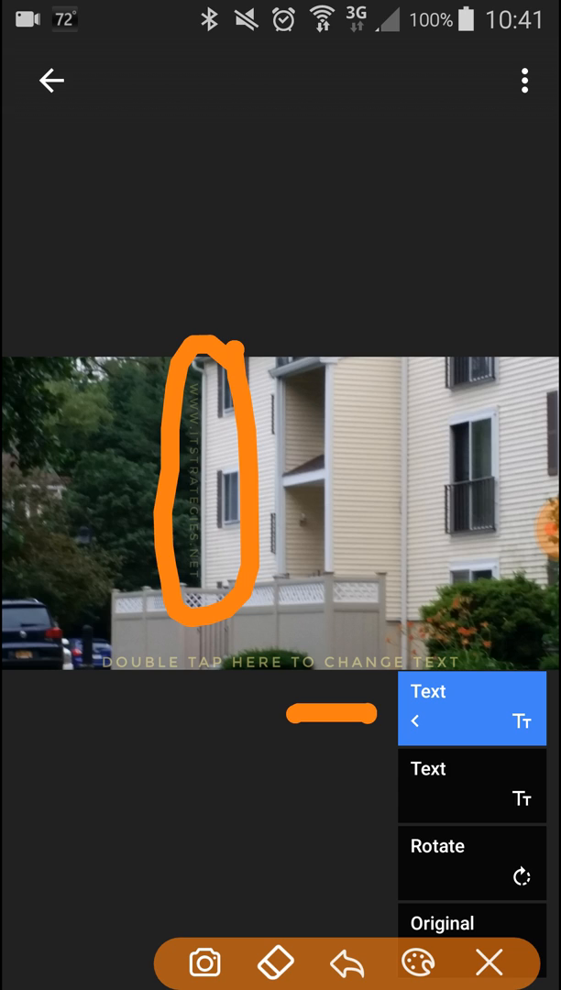
{"action": "left_click", "coordinate": [347, 962]}
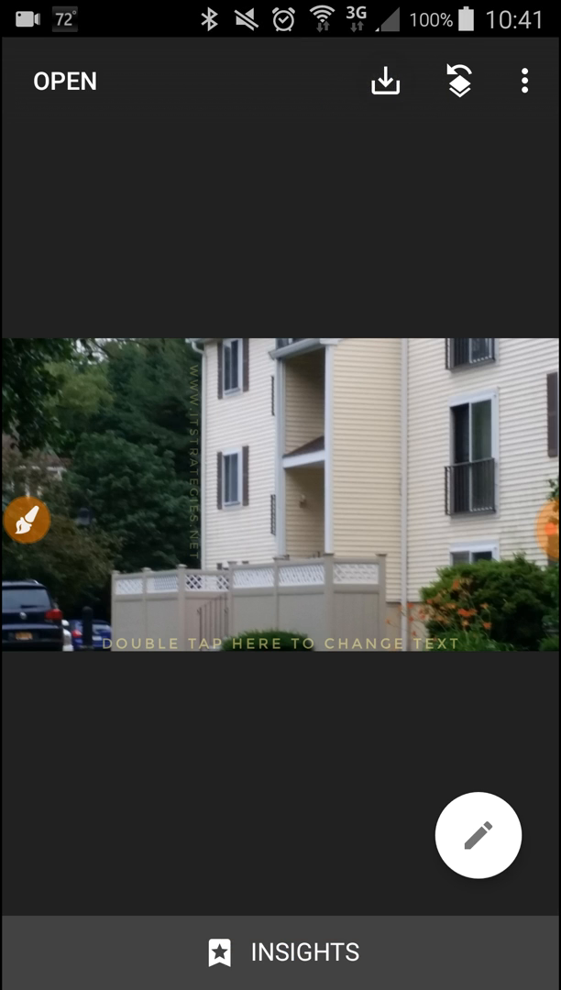
Step: Exit Snapseed back to the phone's home screen
{"action": "left_click", "coordinate": [385, 80]}
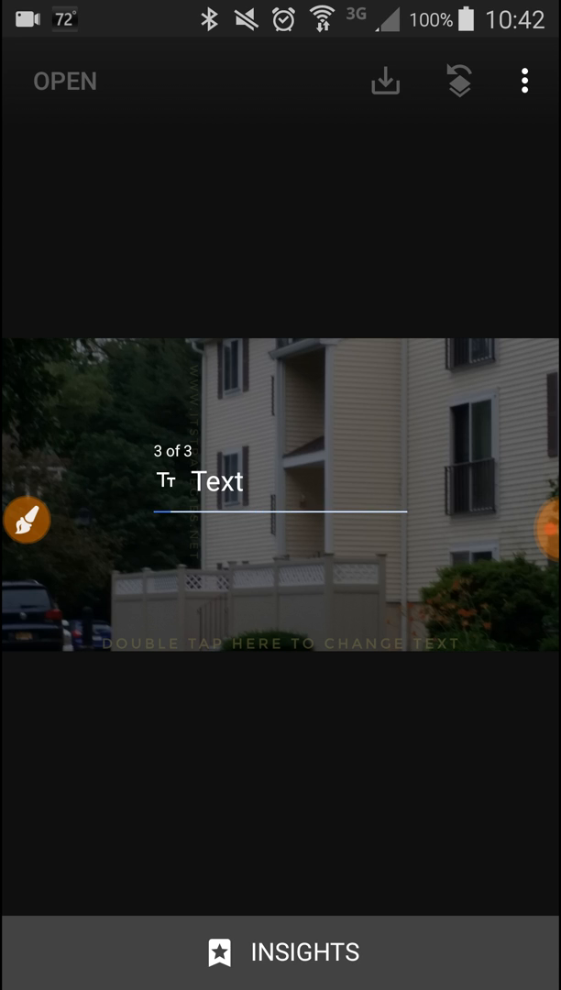
{"action": "left_click", "coordinate": [385, 81]}
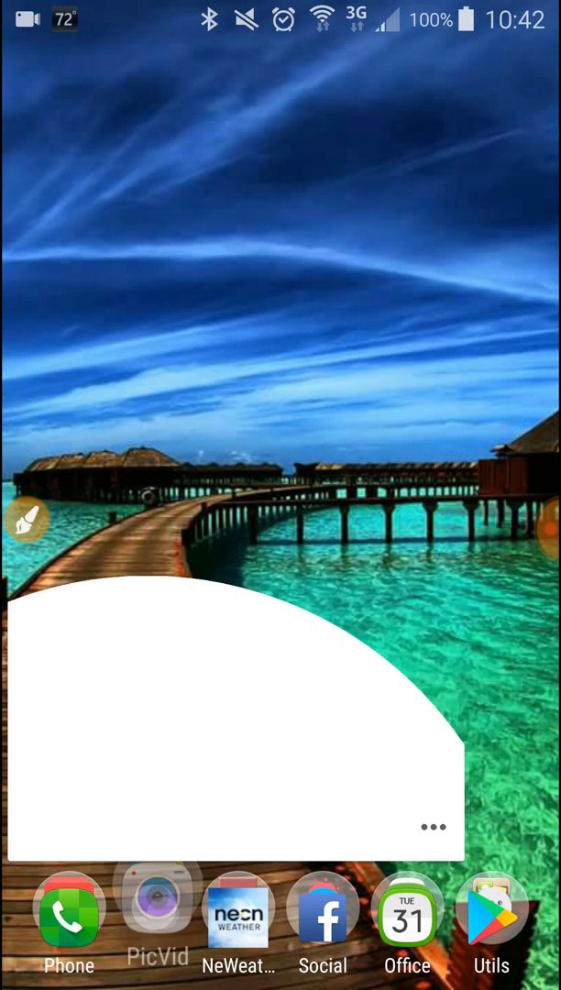
Step: View the saved watermarked apartment photo full screen from Gallery's Snapseed album
{"action": "left_click", "coordinate": [158, 913]}
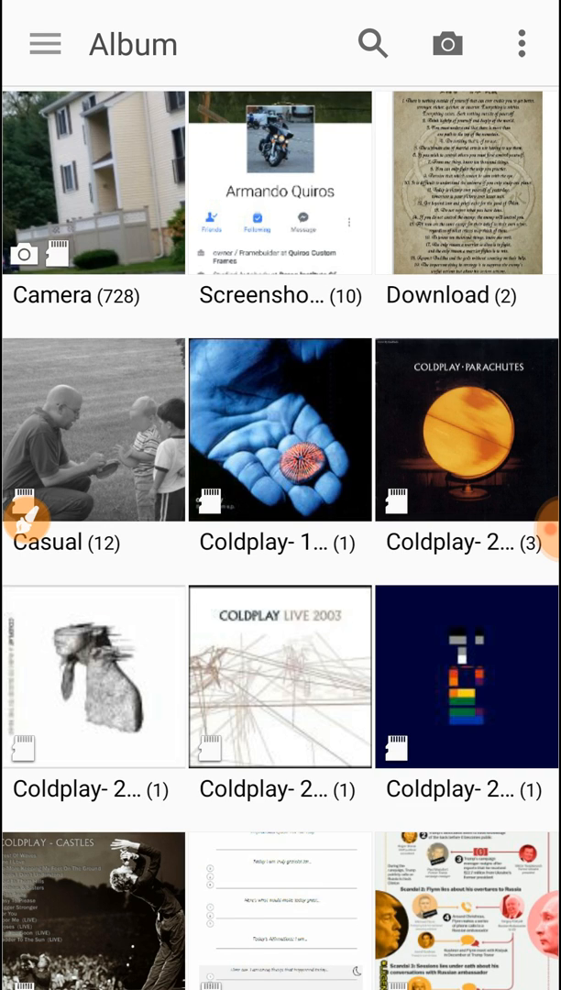
{"action": "scroll", "scroll_direction": "down", "scroll_amount": 3}
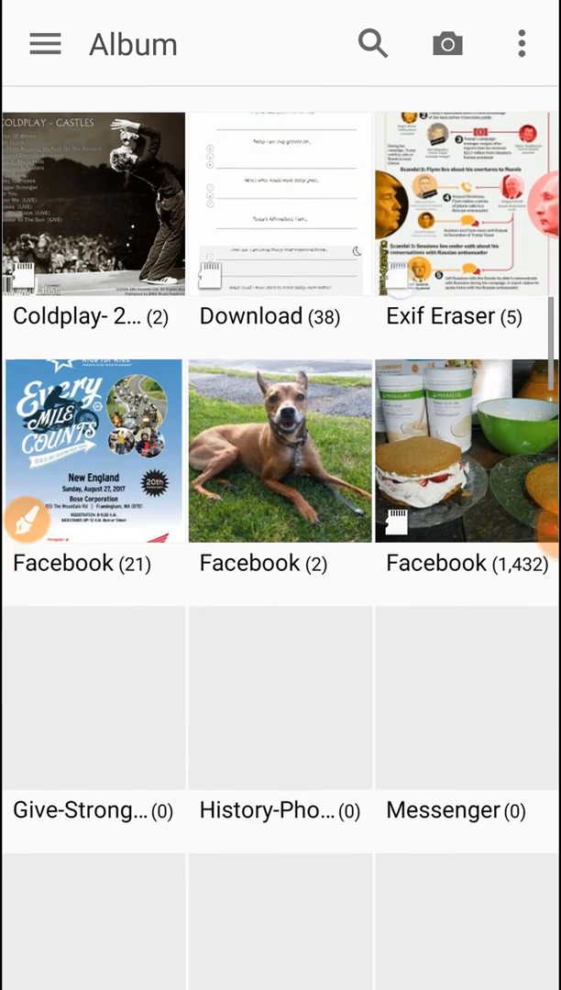
{"action": "scroll", "scroll_direction": "down", "scroll_amount": 3}
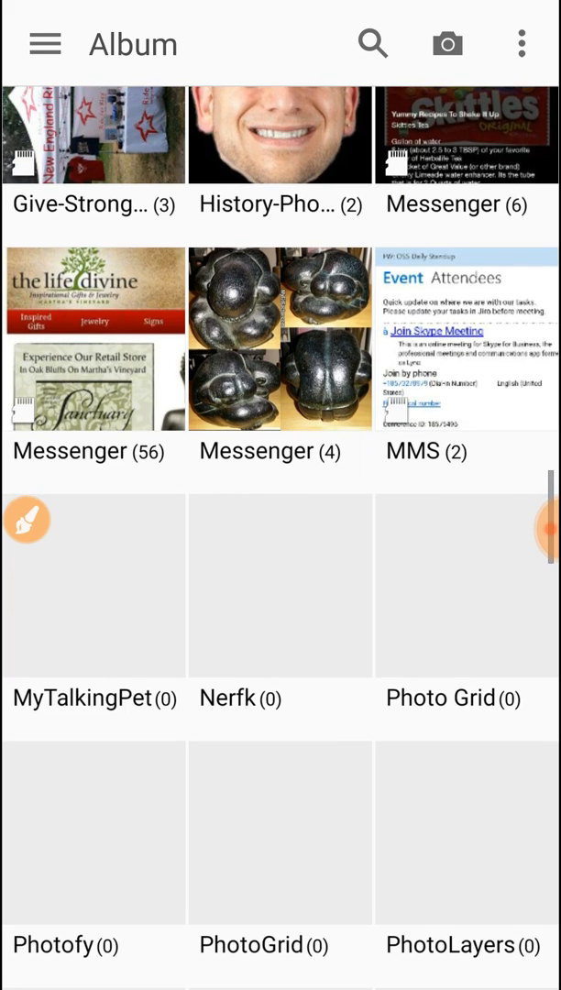
{"action": "scroll", "scroll_direction": "down", "scroll_amount": 3}
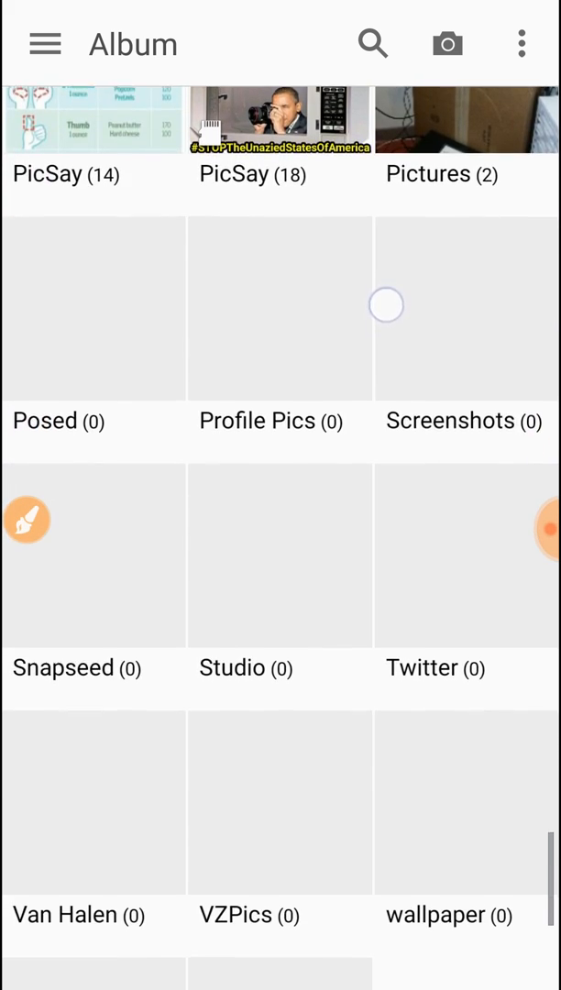
{"action": "left_click", "coordinate": [94, 553]}
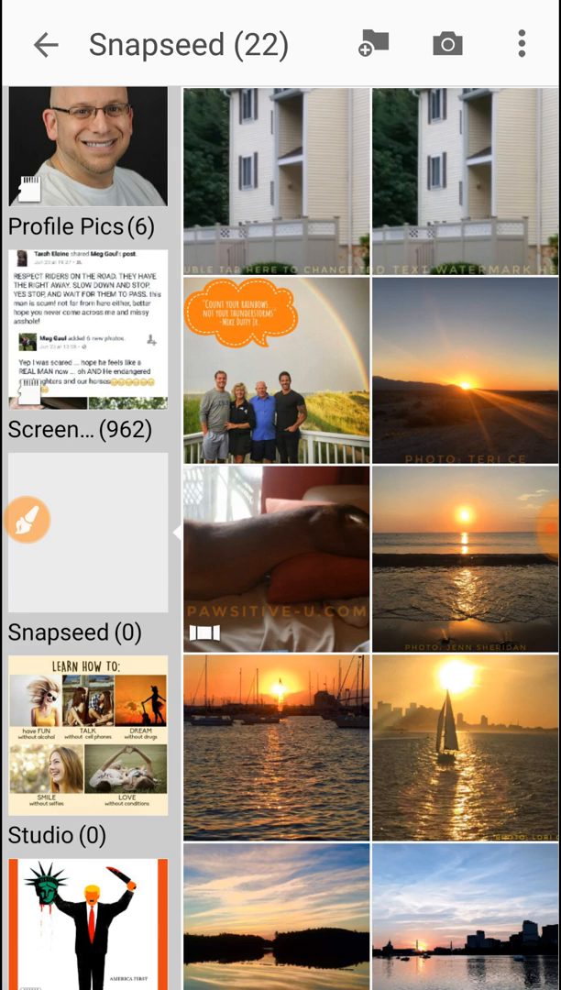
{"action": "left_click", "coordinate": [277, 182]}
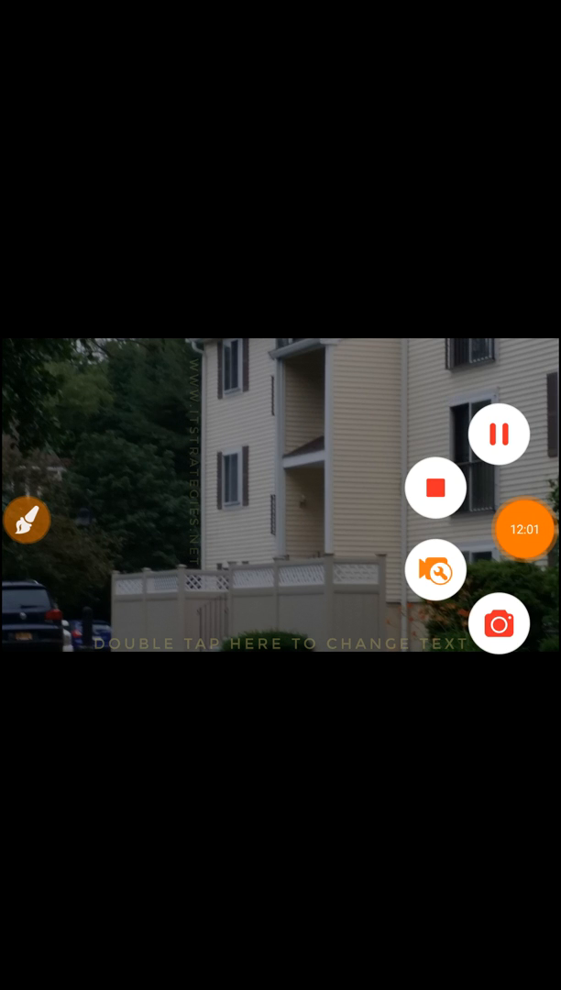